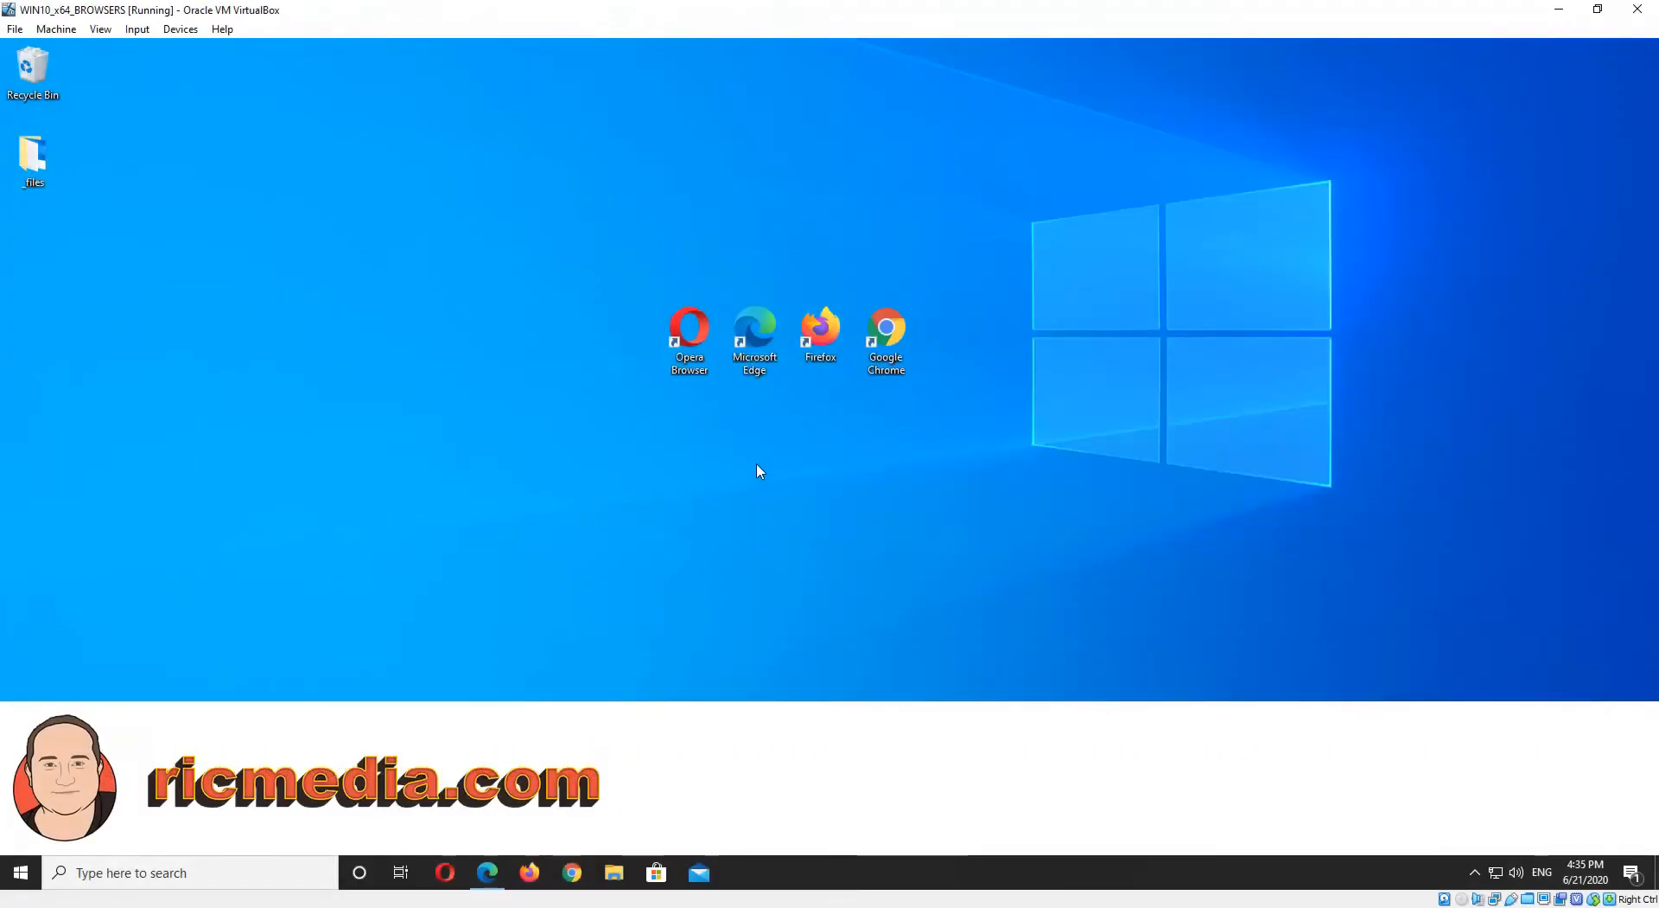
mouse_move(714, 285)
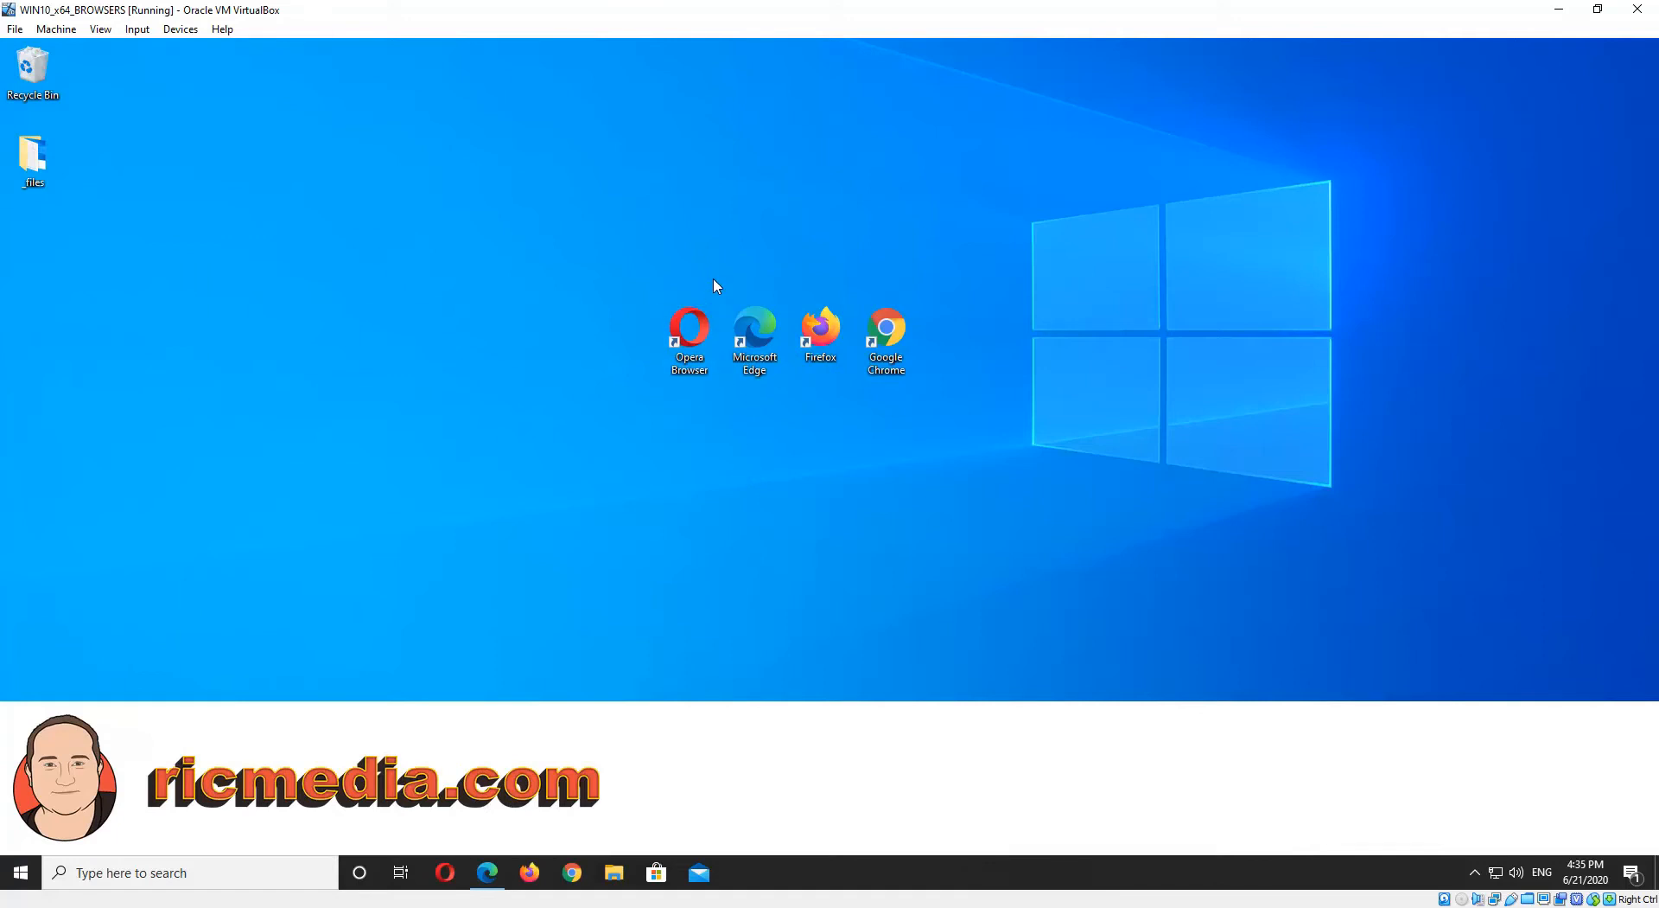
- Choose Microsoft Edge and open its Settings page from the Settings and more menu
click(755, 338)
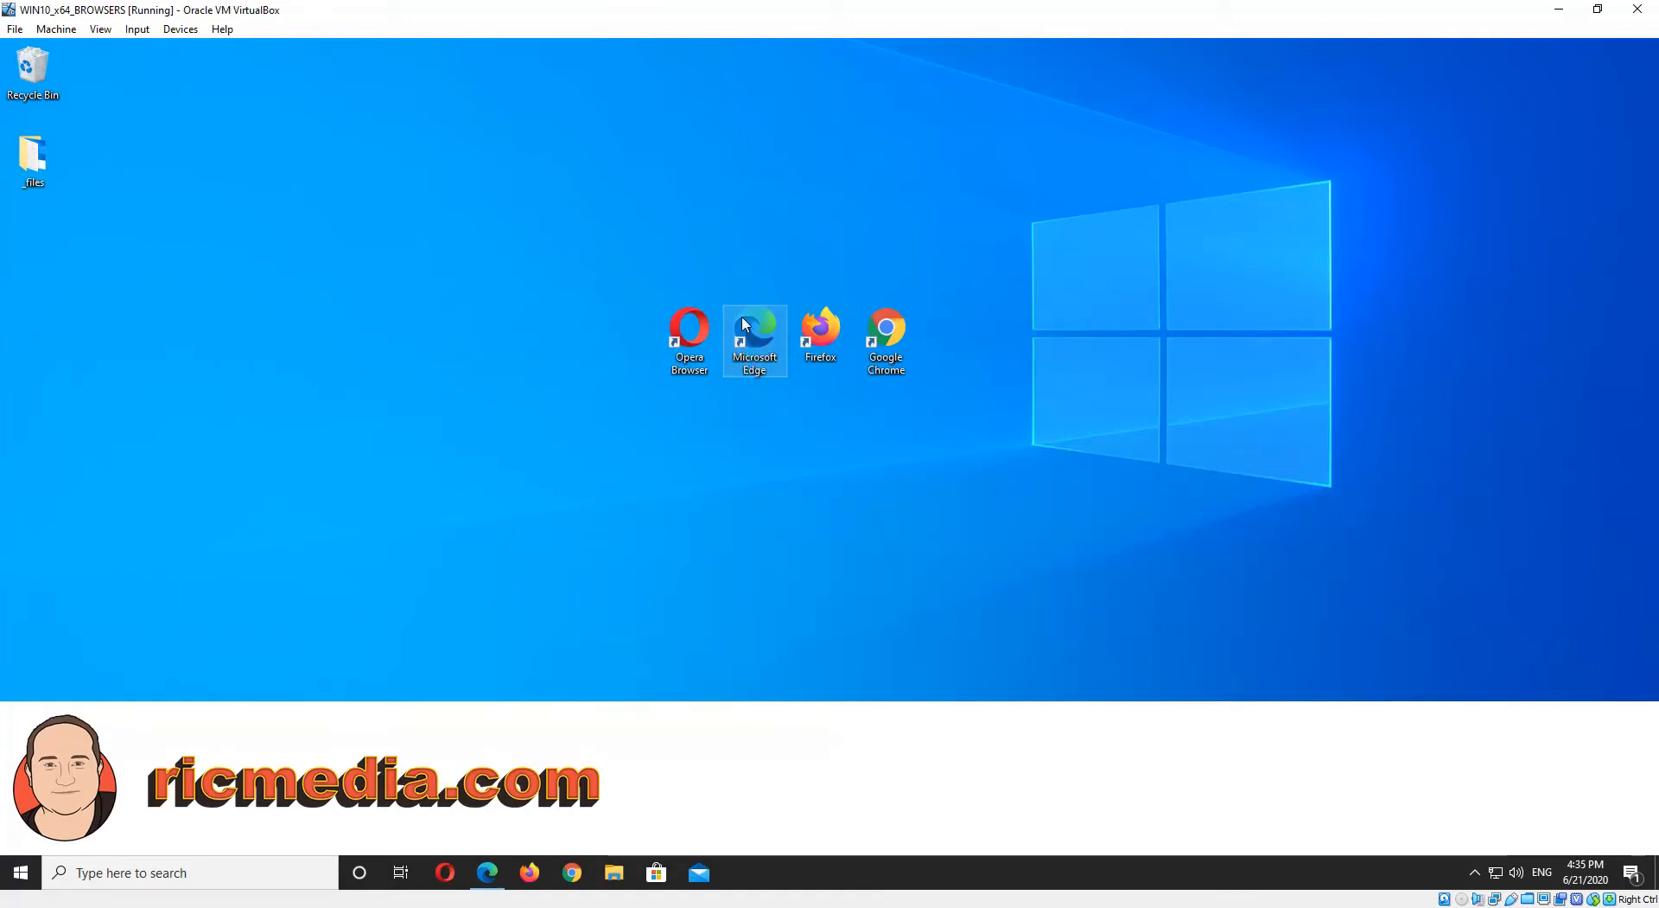
mouse_move(778, 432)
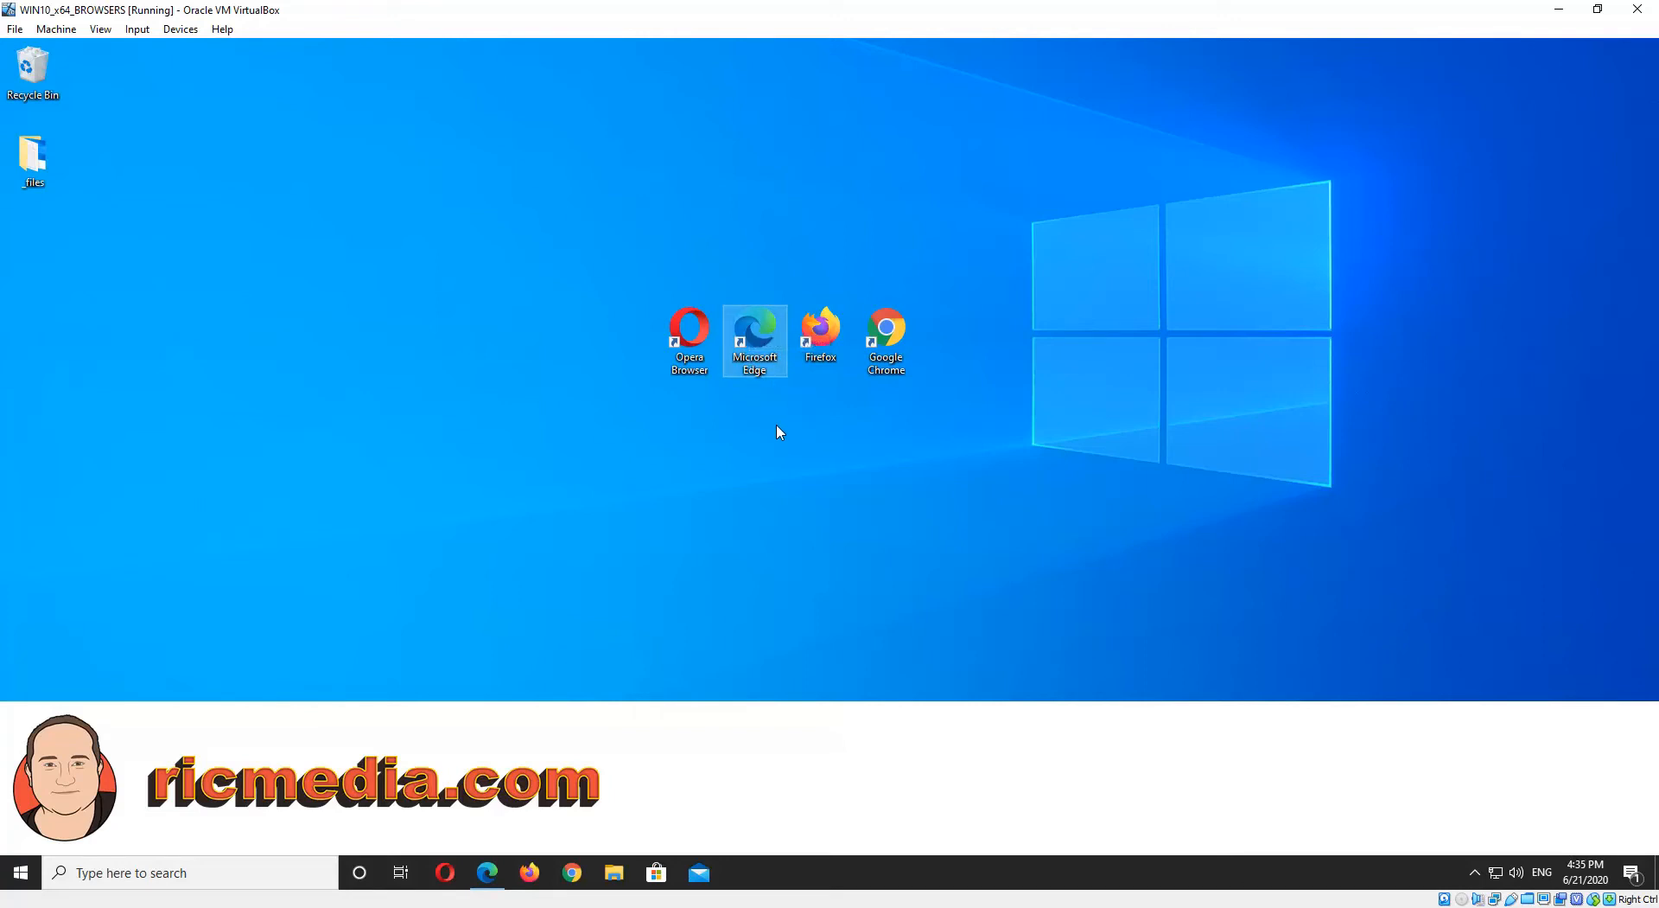
mouse_move(768, 434)
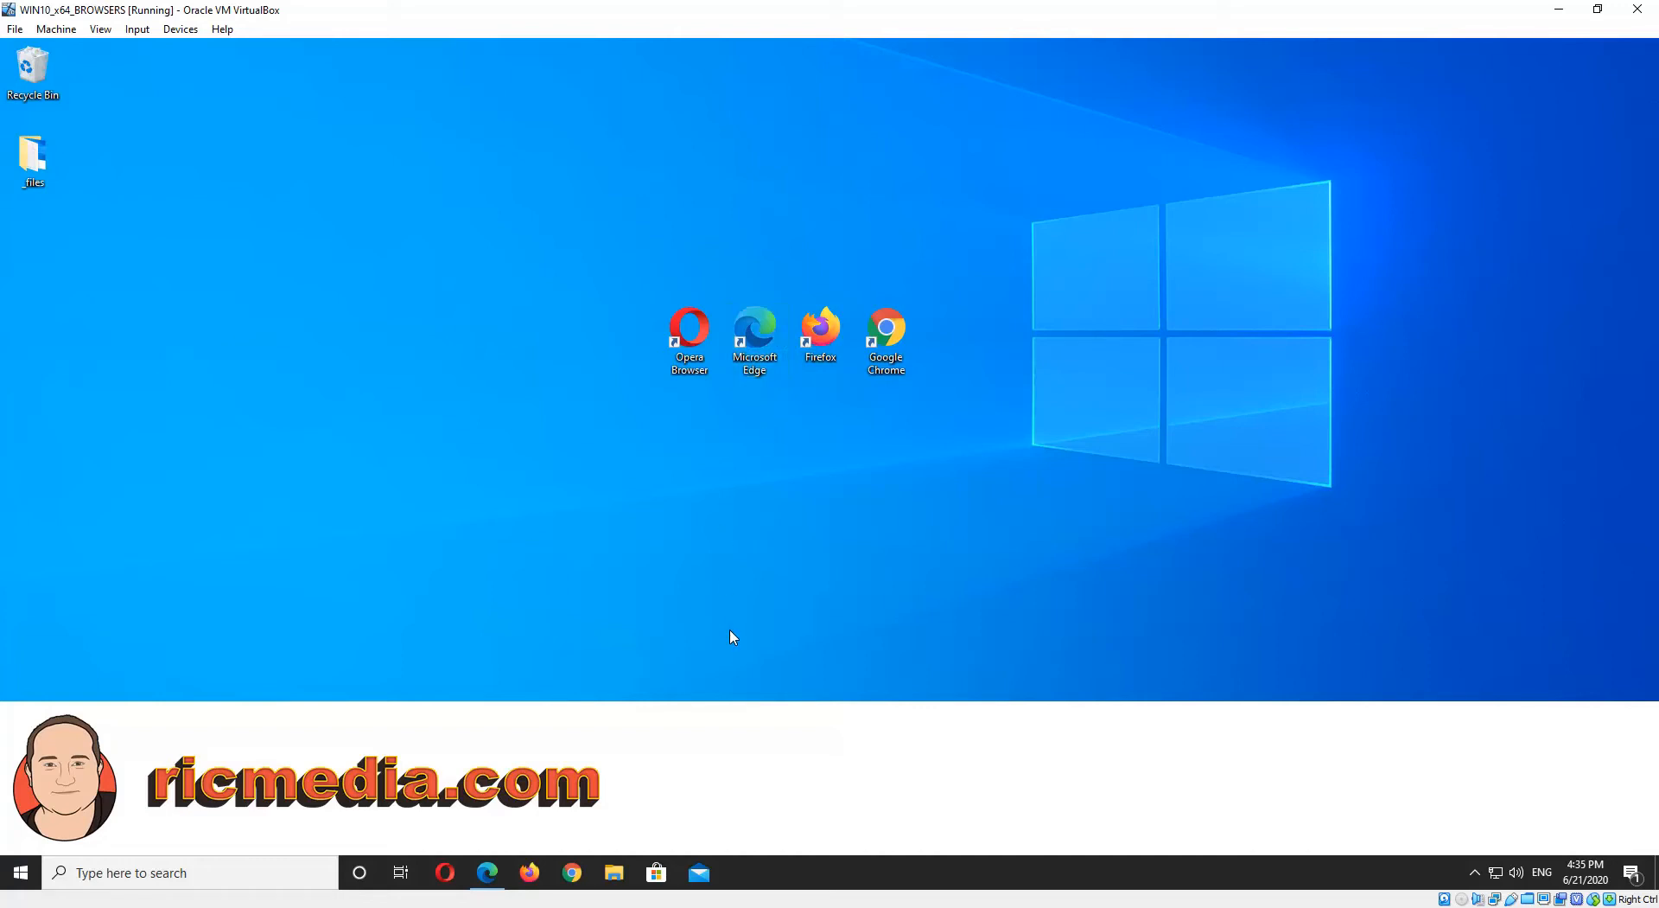
mouse_move(511, 809)
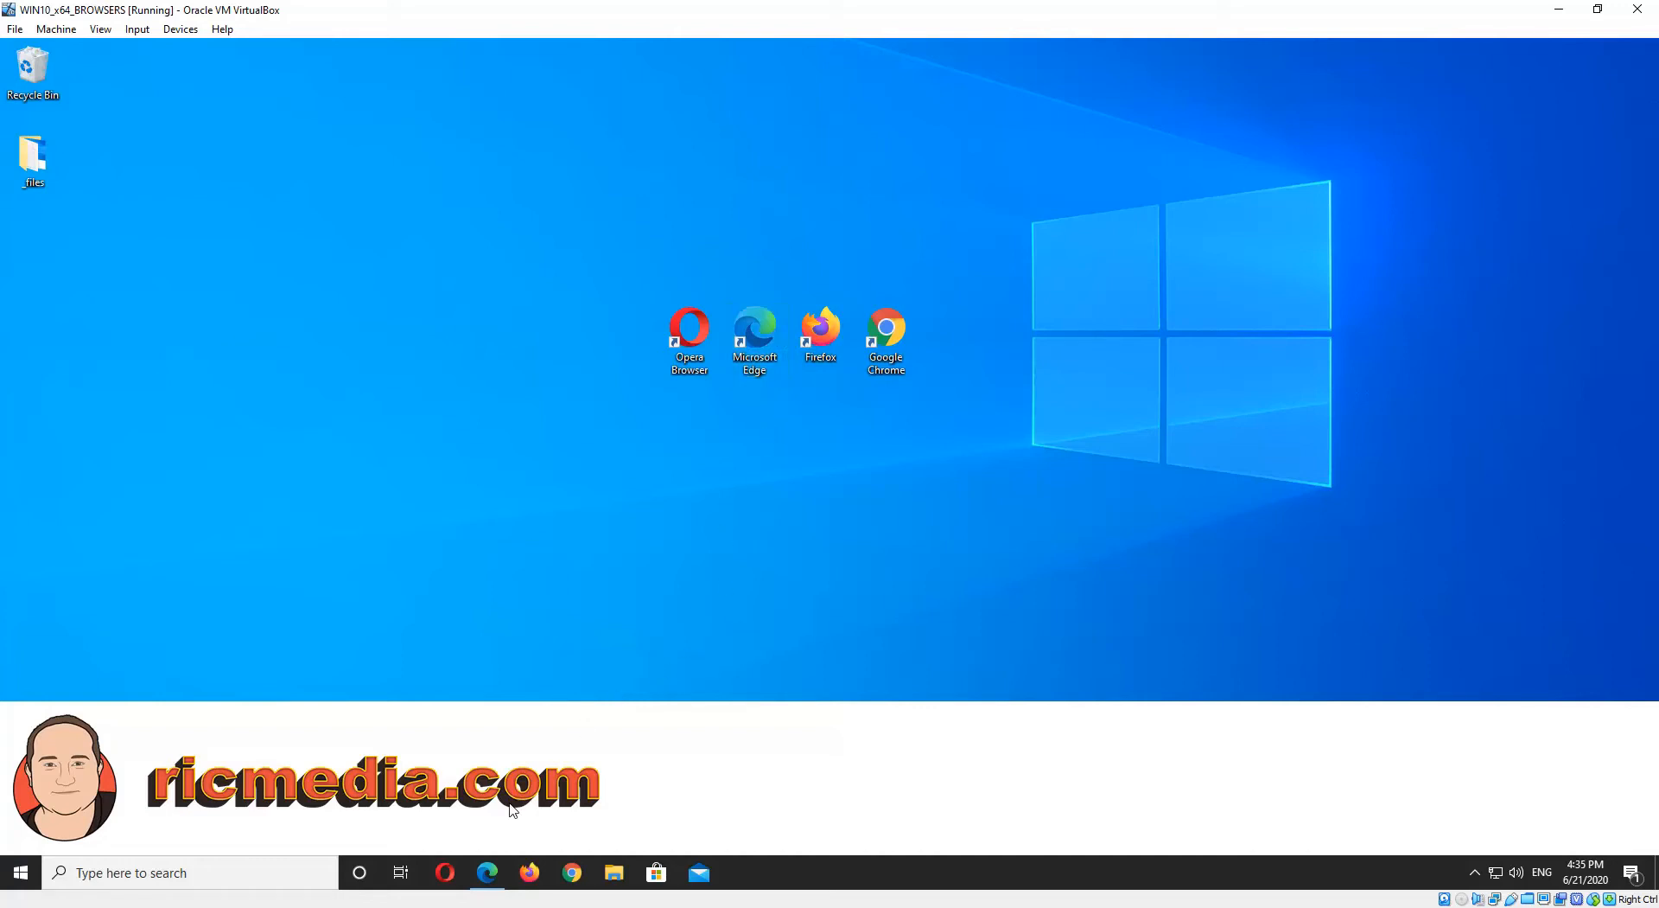
mouse_move(498, 852)
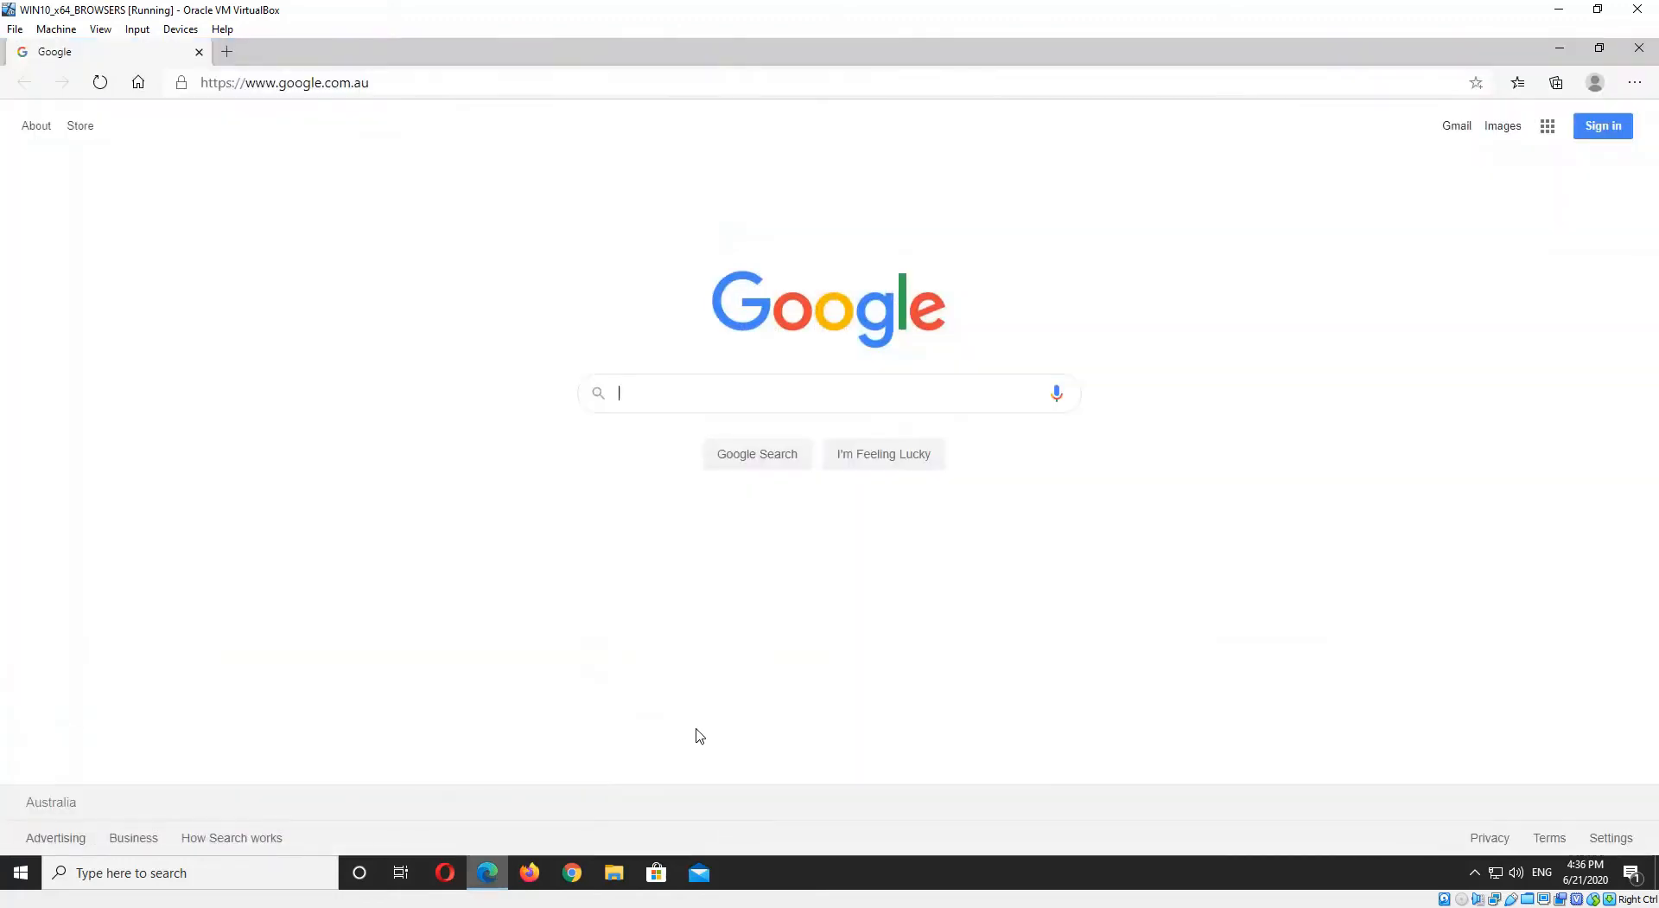
mouse_move(1603, 203)
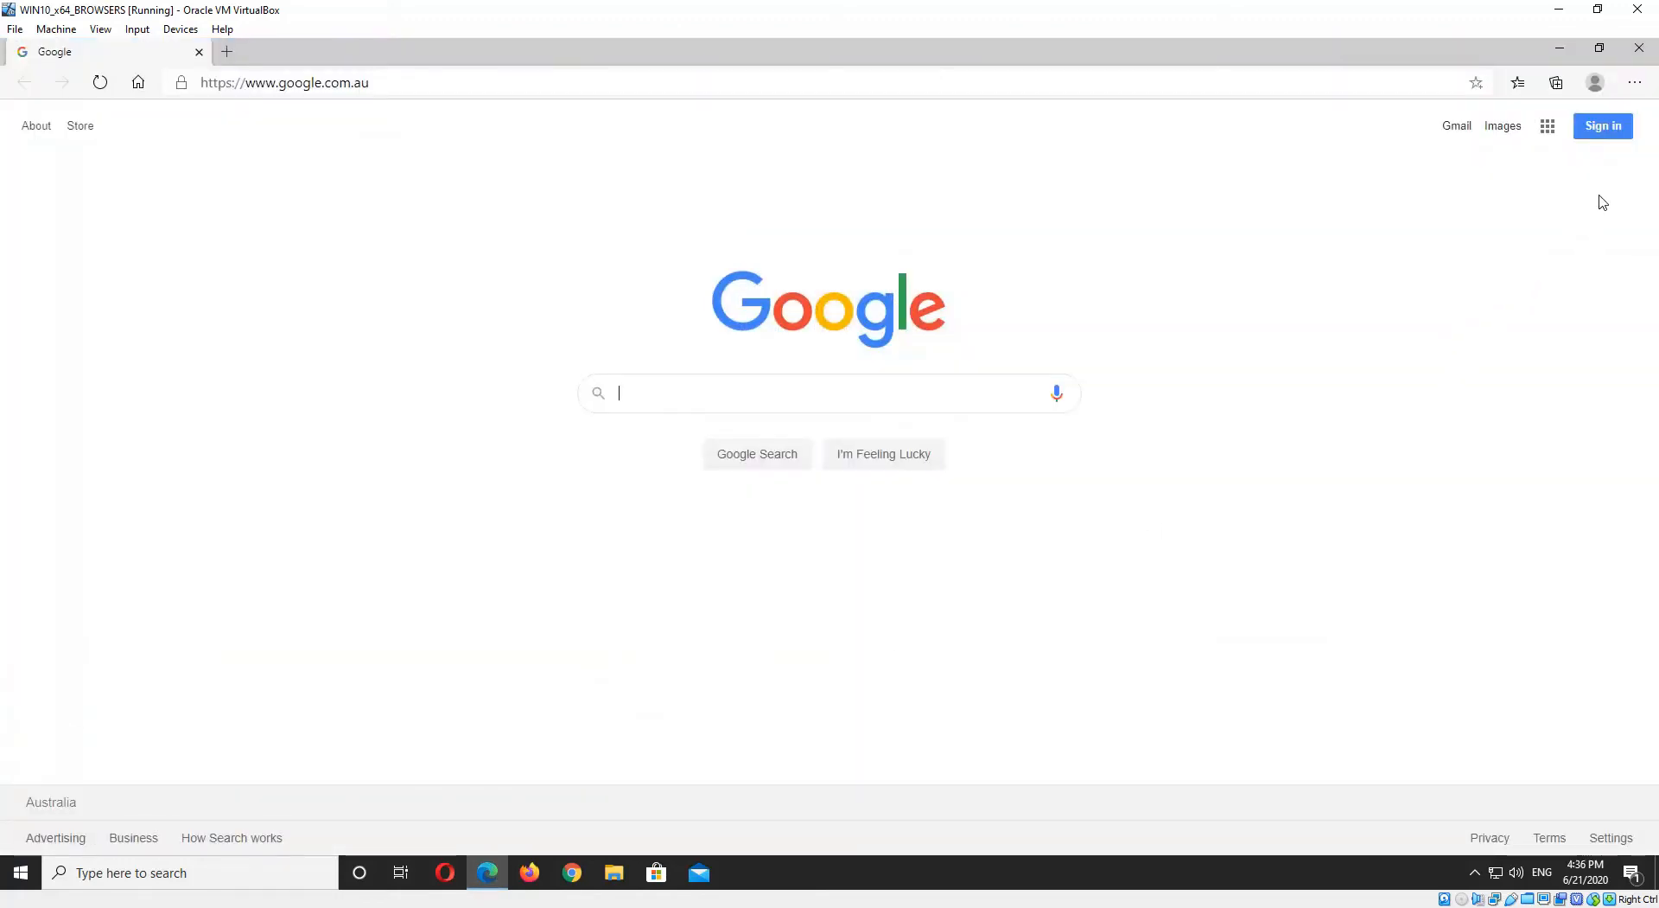
mouse_move(1639, 83)
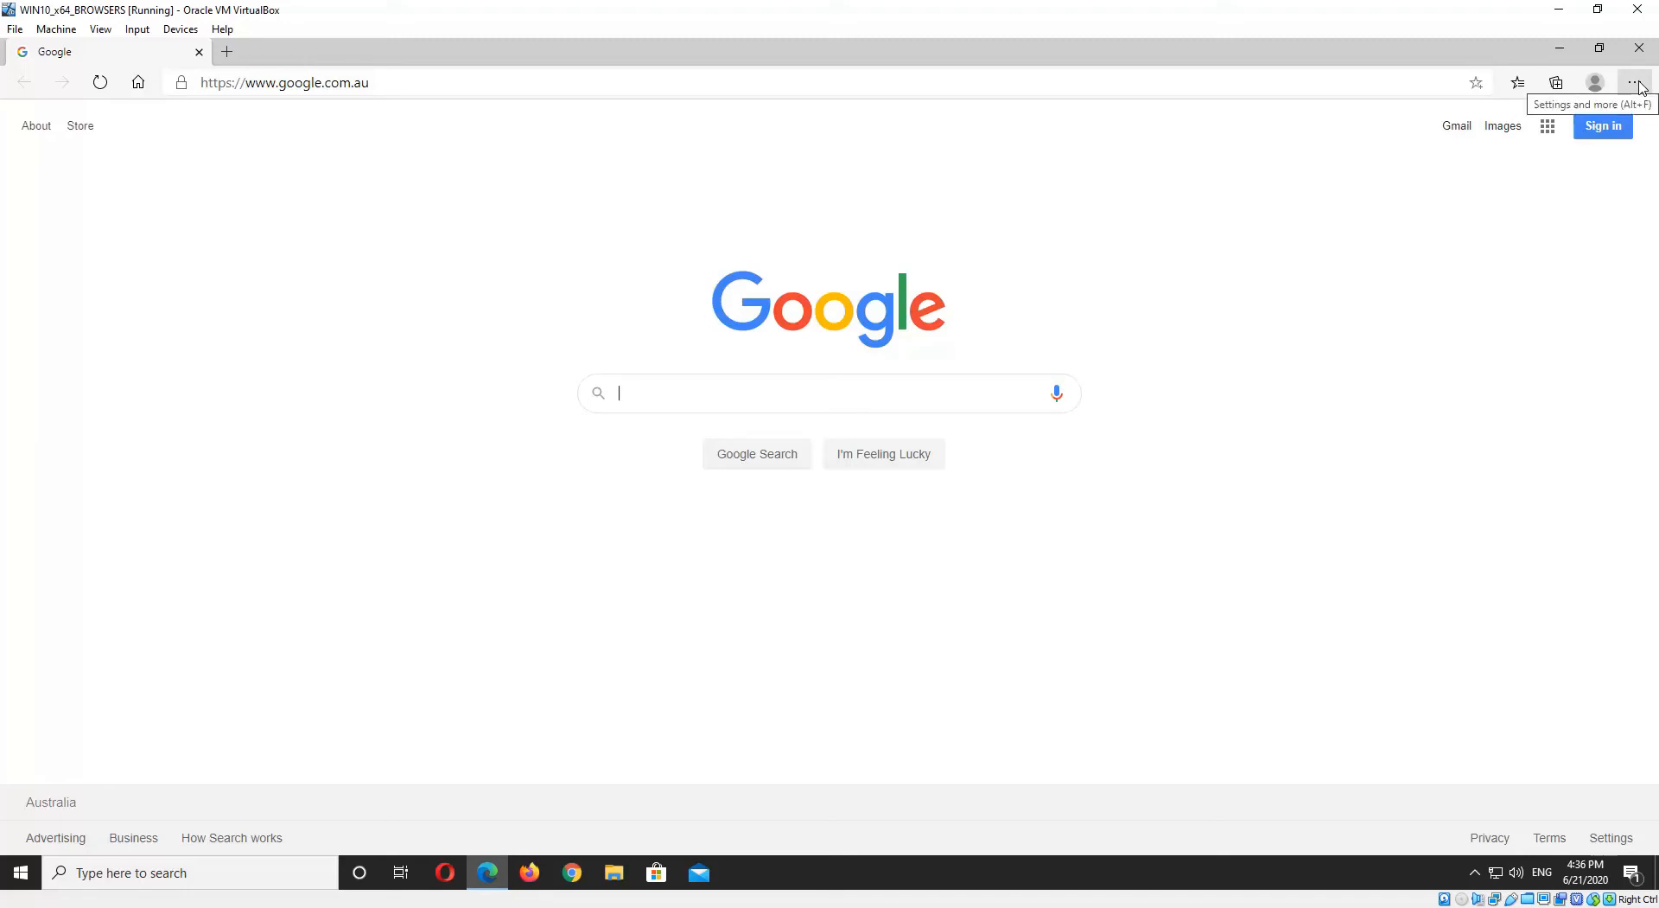
click(1639, 83)
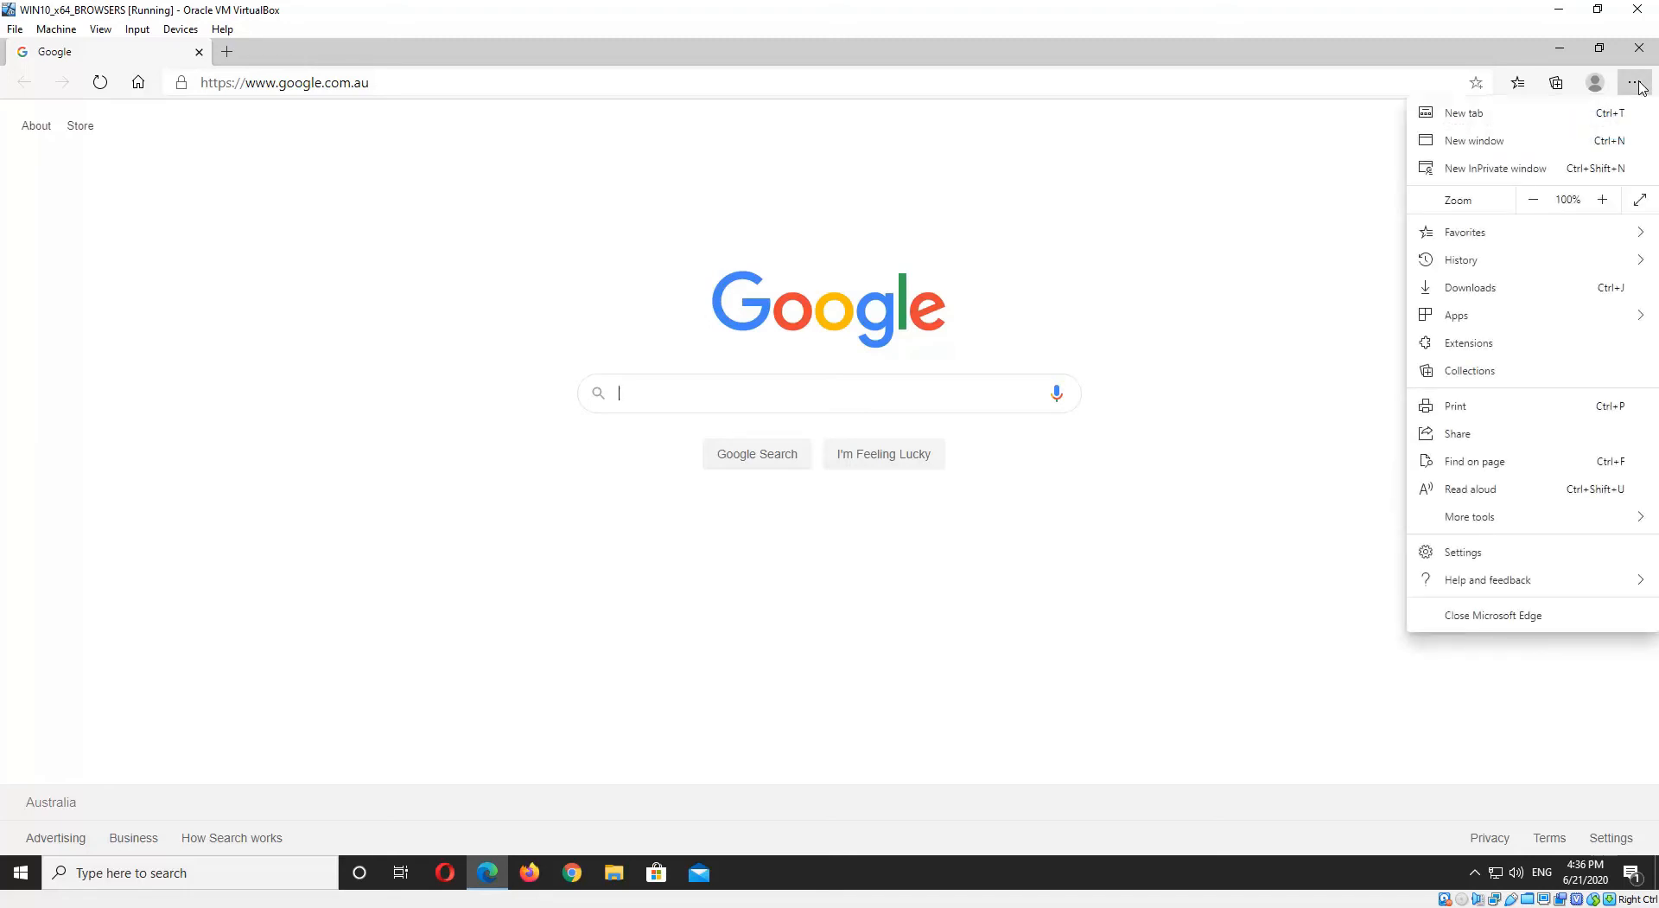
mouse_move(1464, 551)
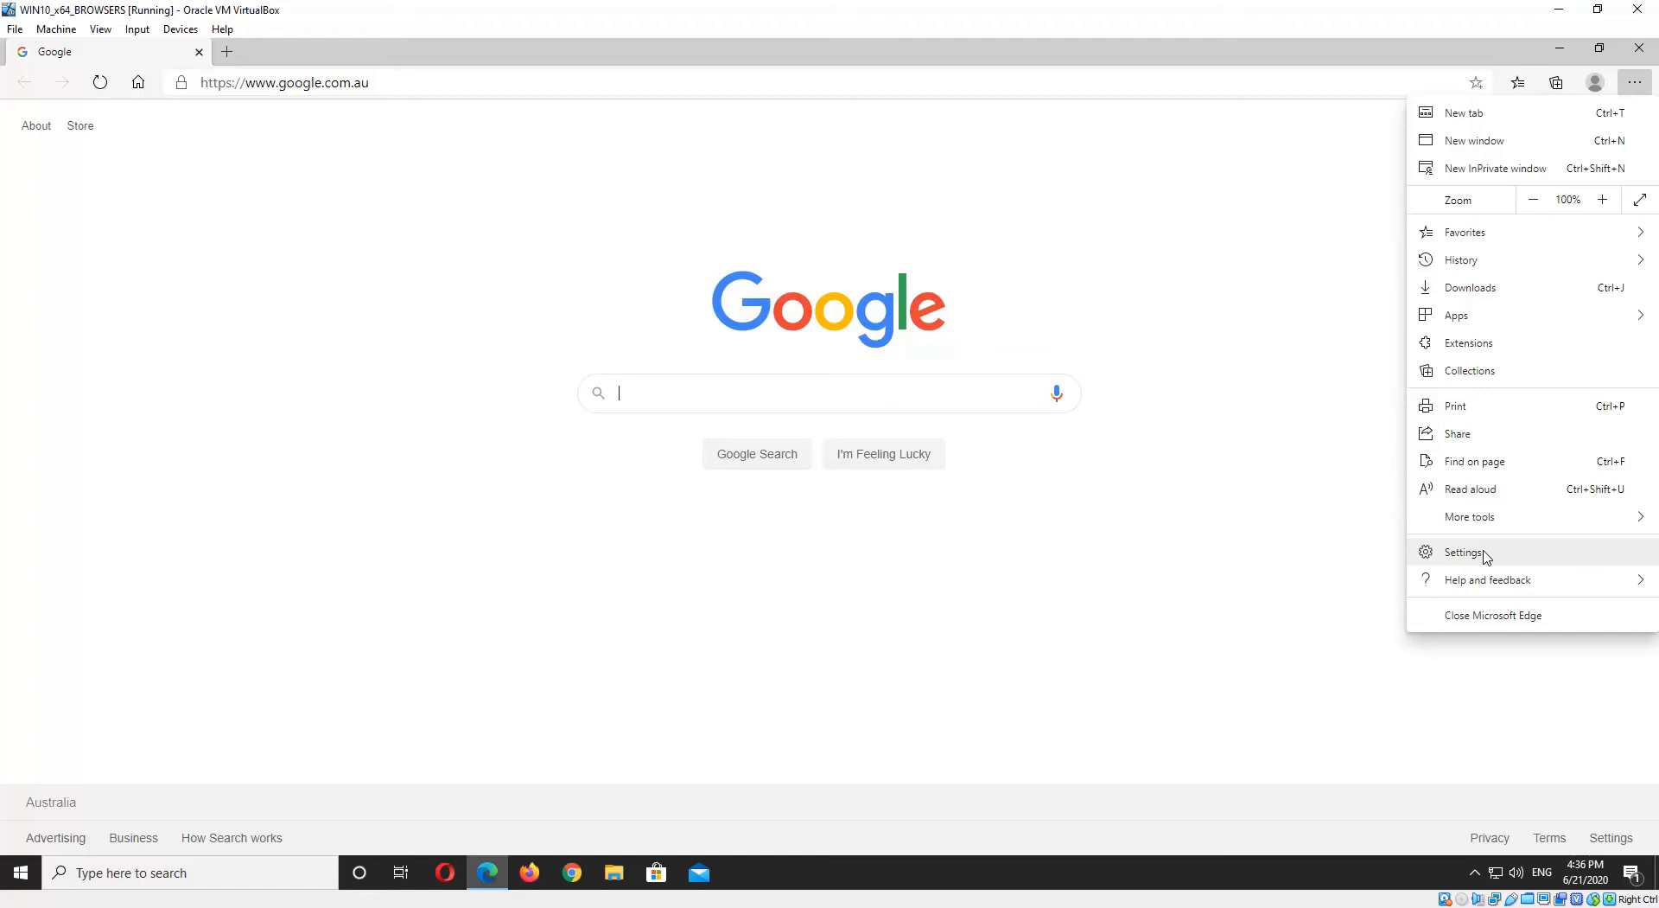
click(1466, 551)
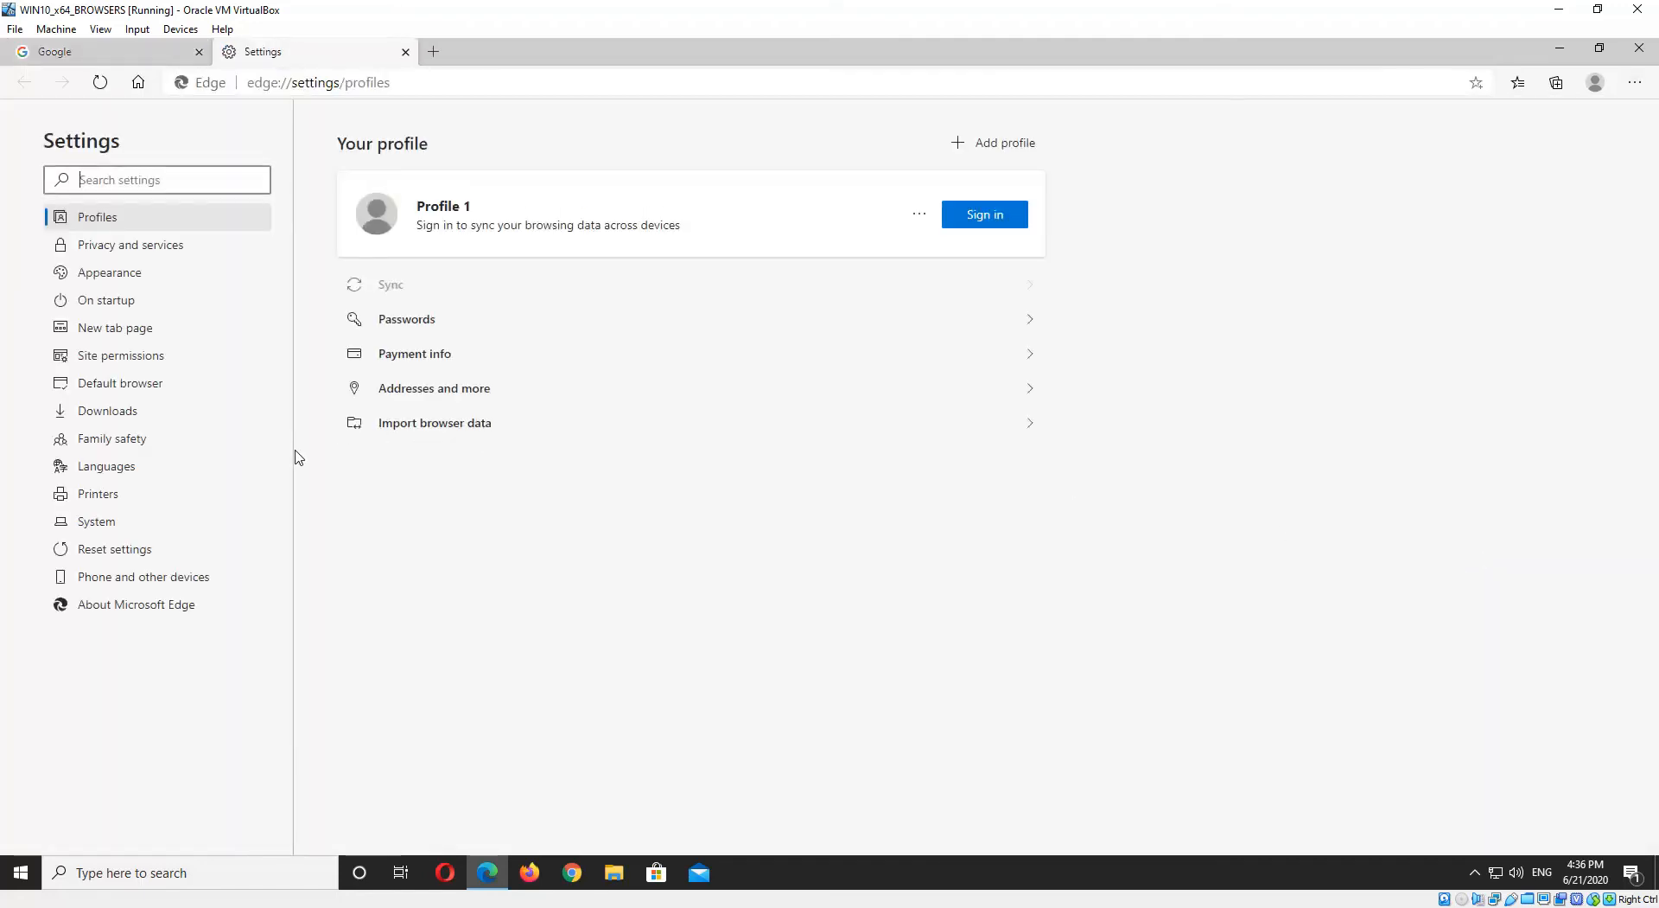
mouse_move(144, 576)
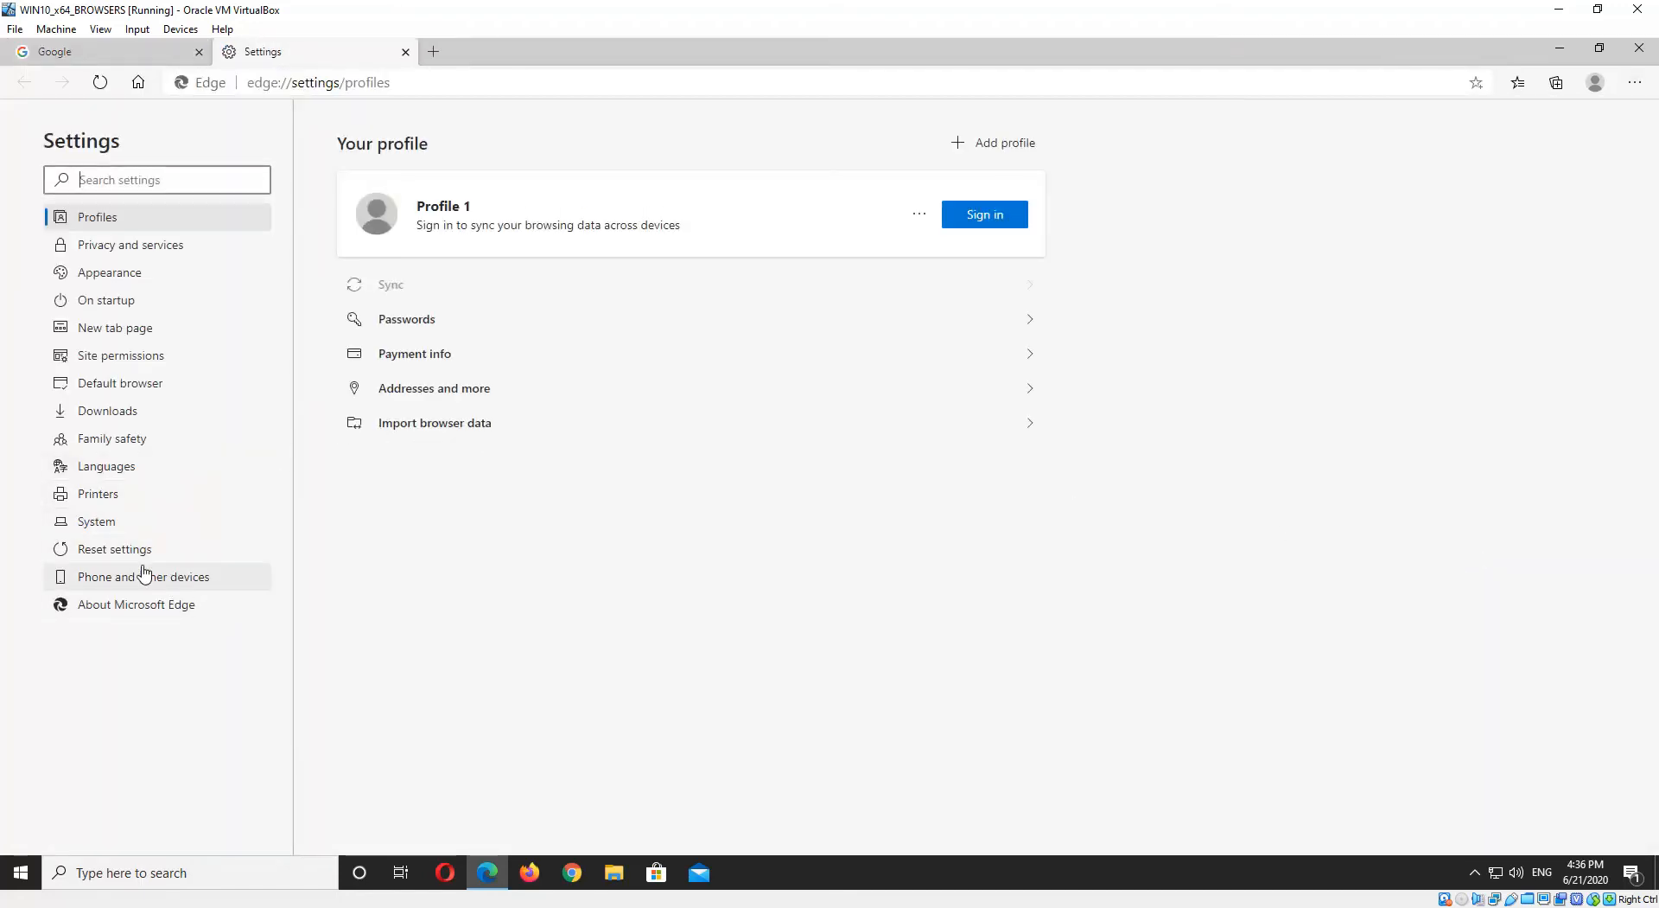
mouse_move(114, 550)
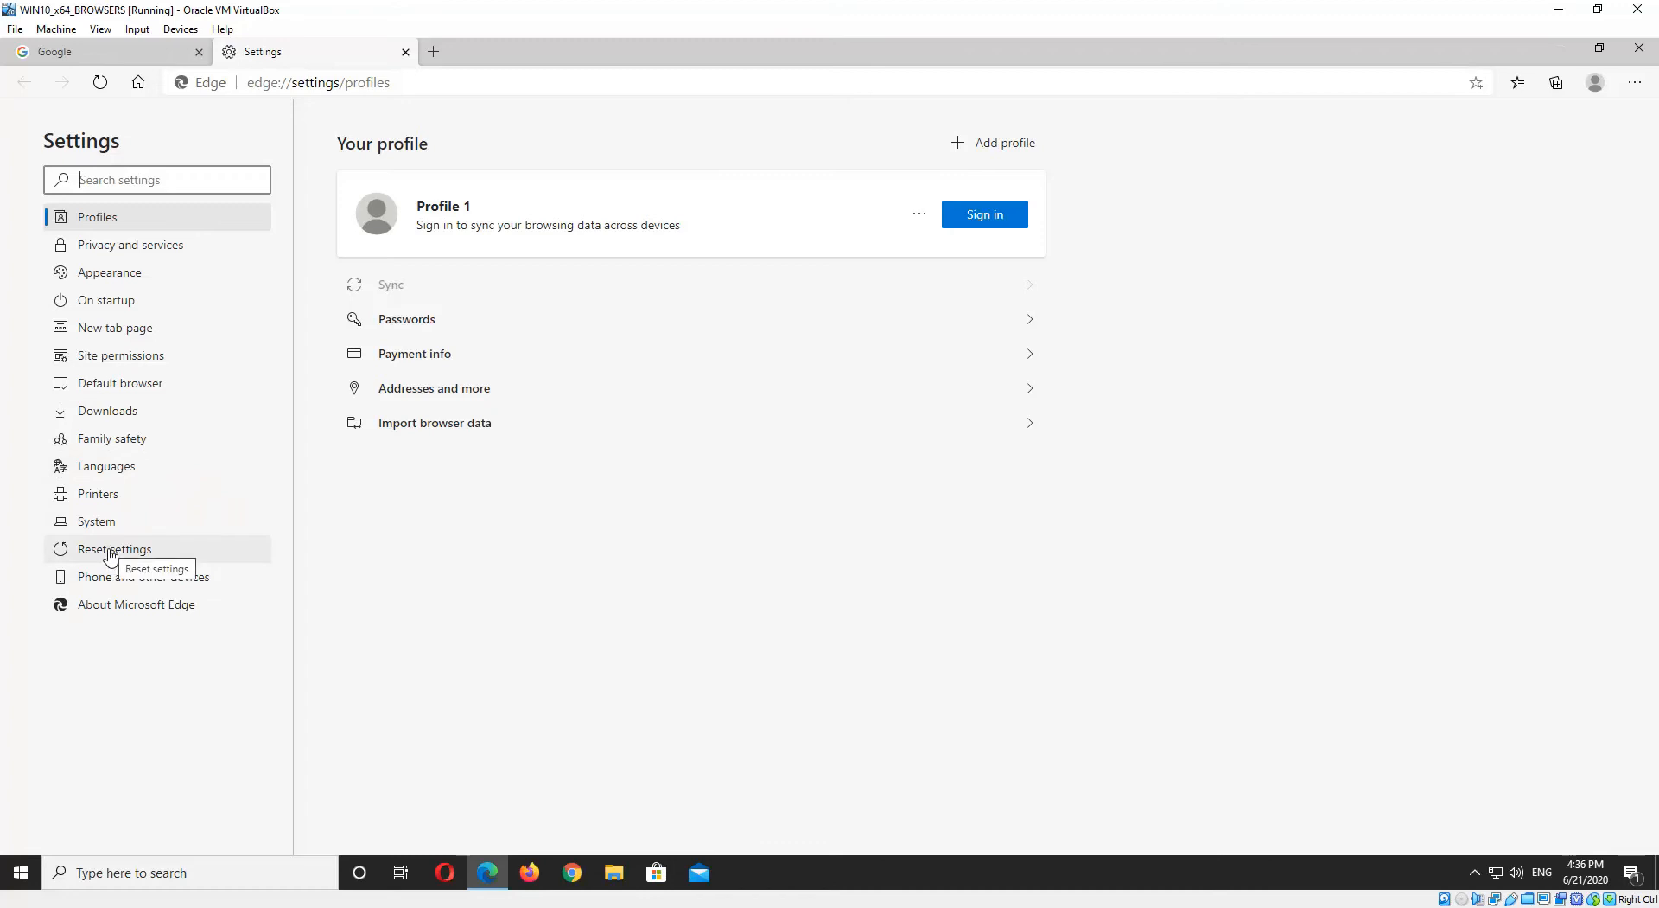
mouse_move(138, 555)
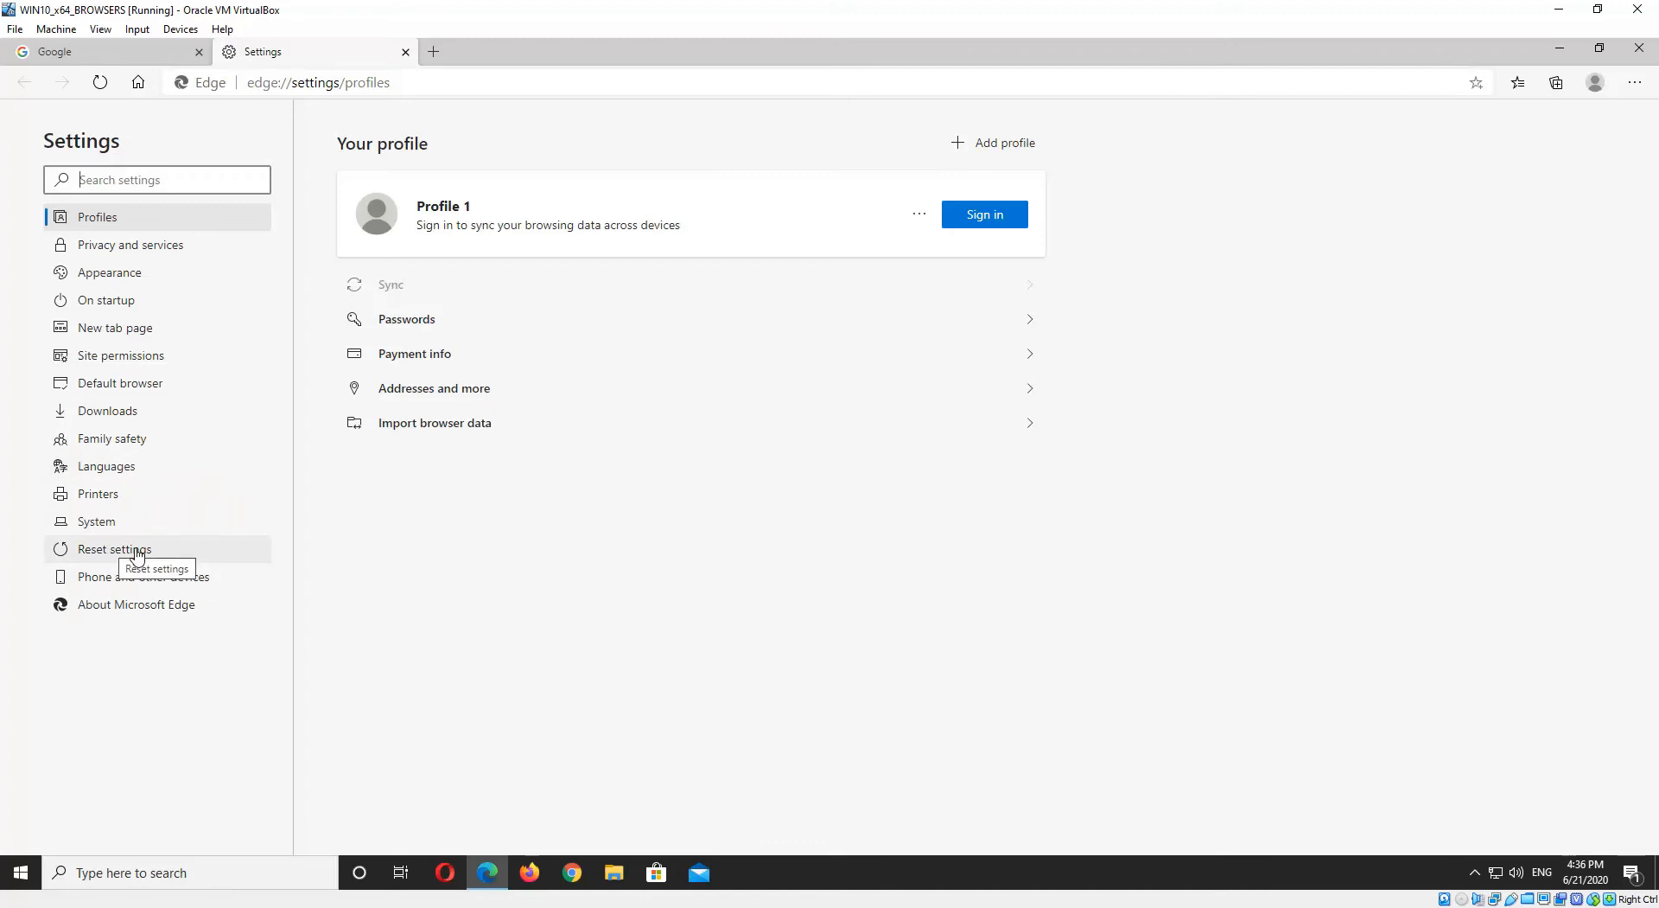
- Go to Reset settings and start 'Restore settings to their default values'
click(114, 548)
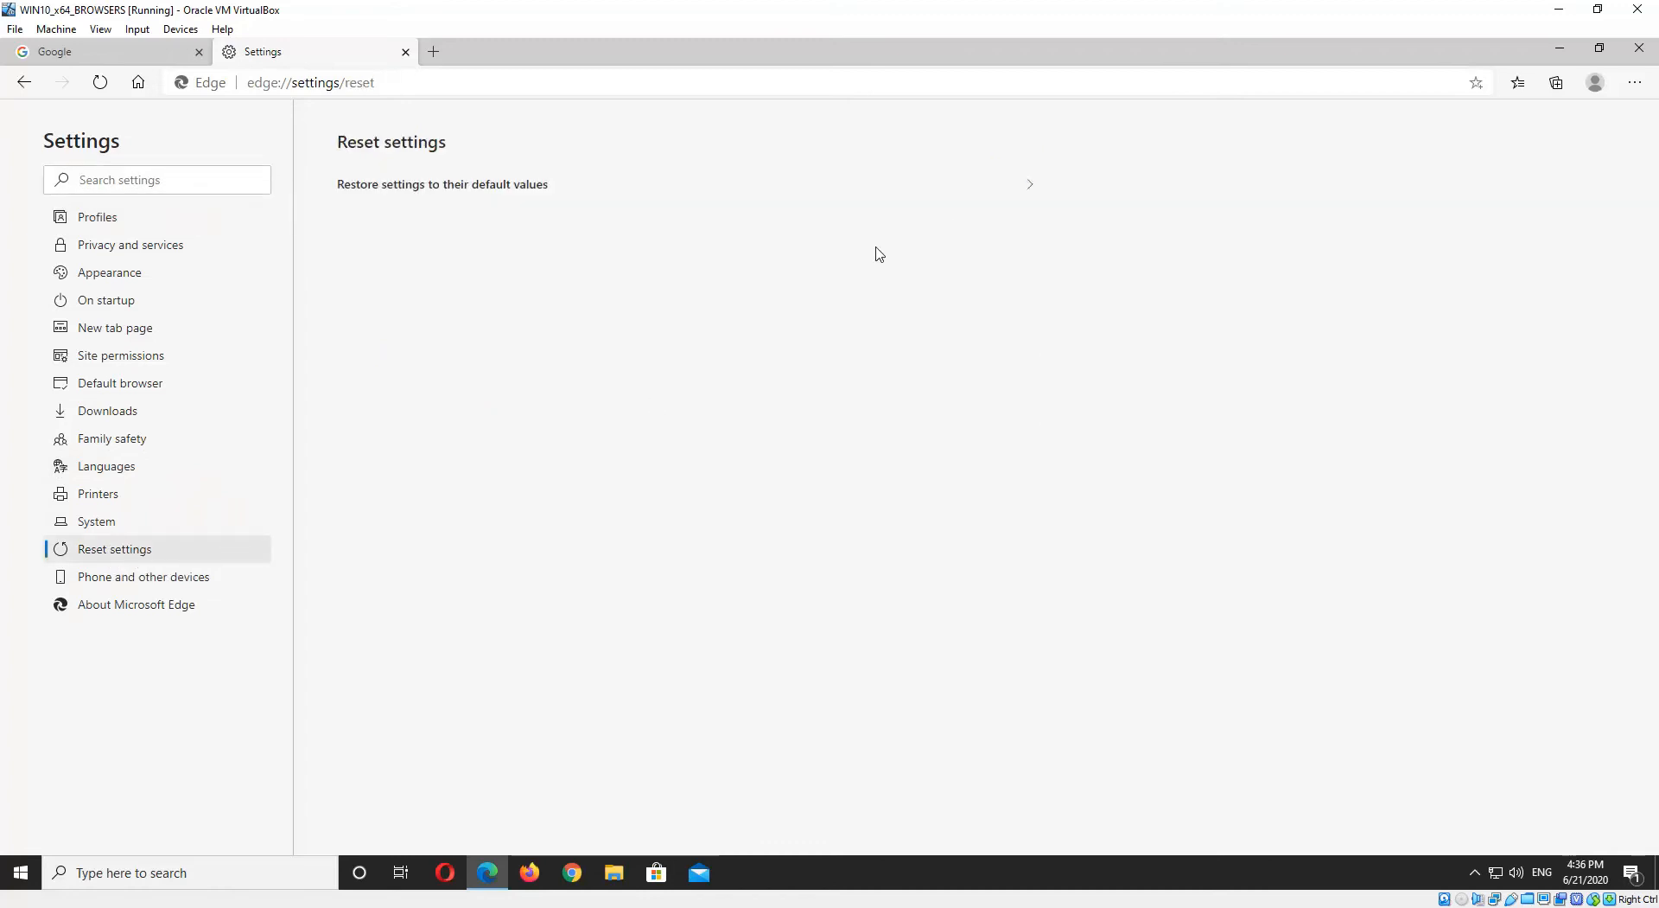
mouse_move(1063, 275)
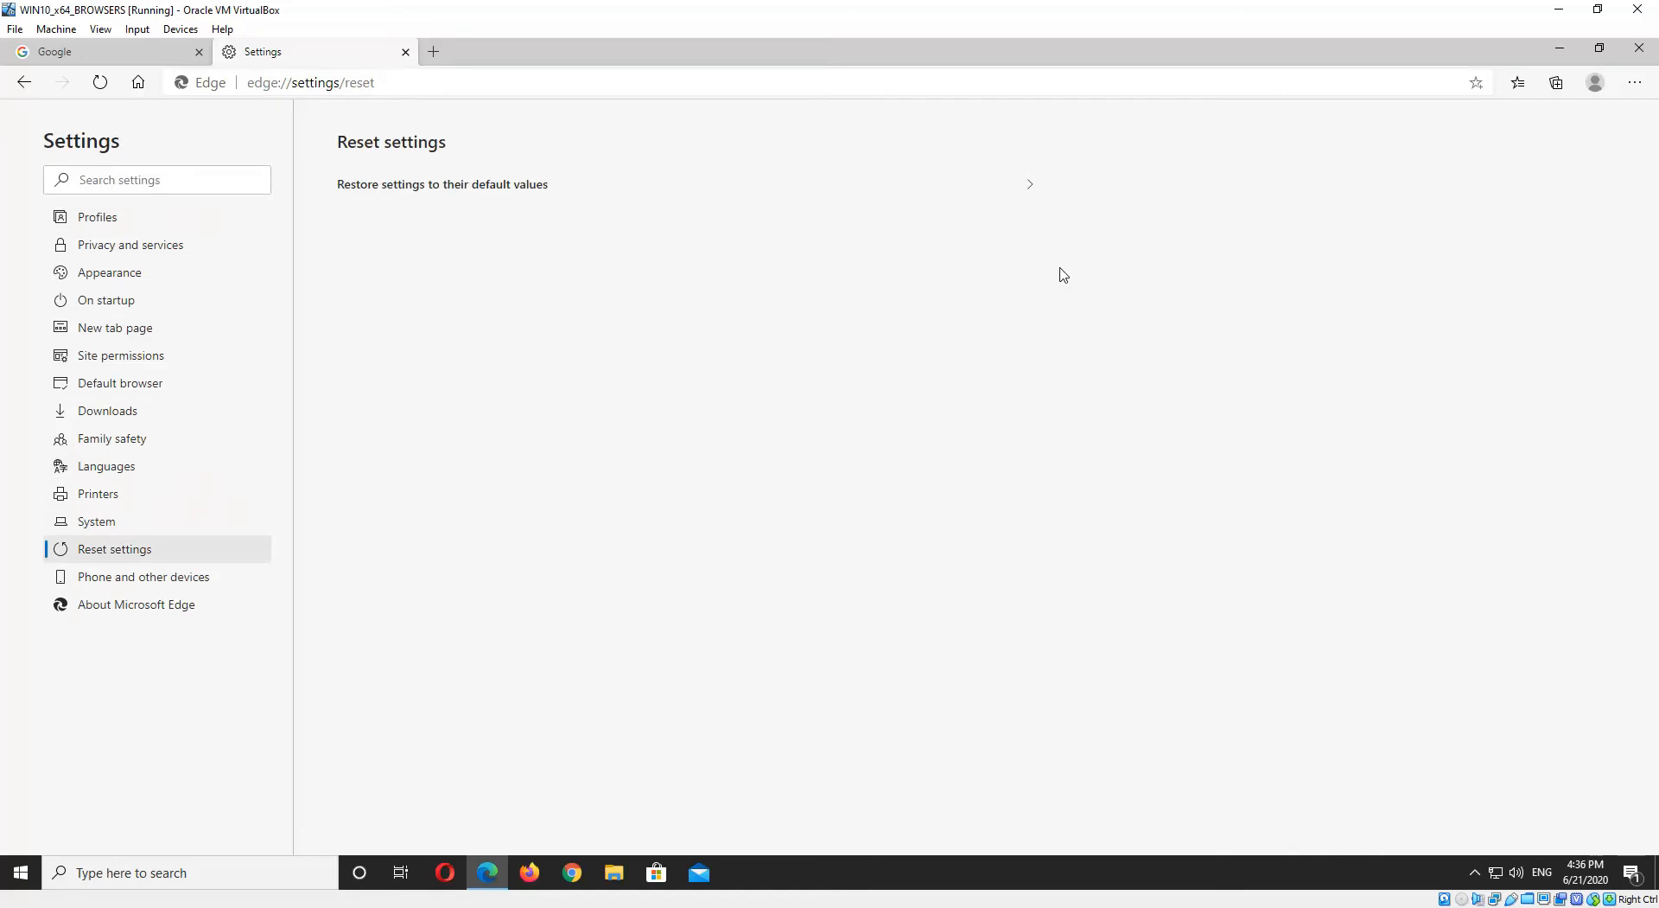
mouse_move(1029, 190)
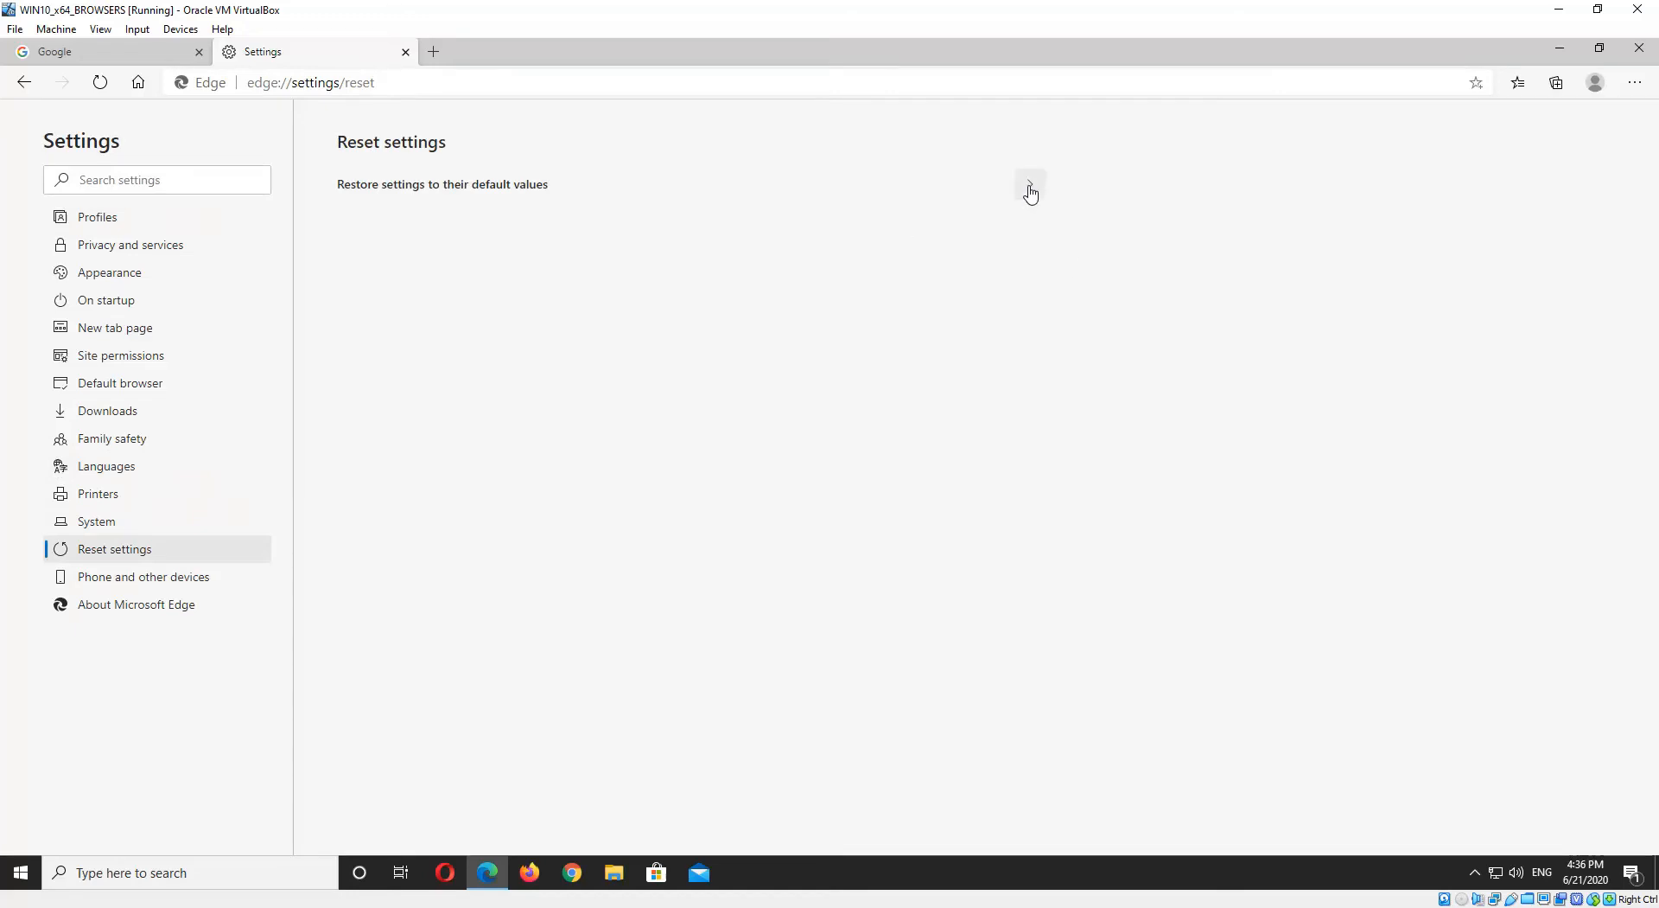
click(1029, 183)
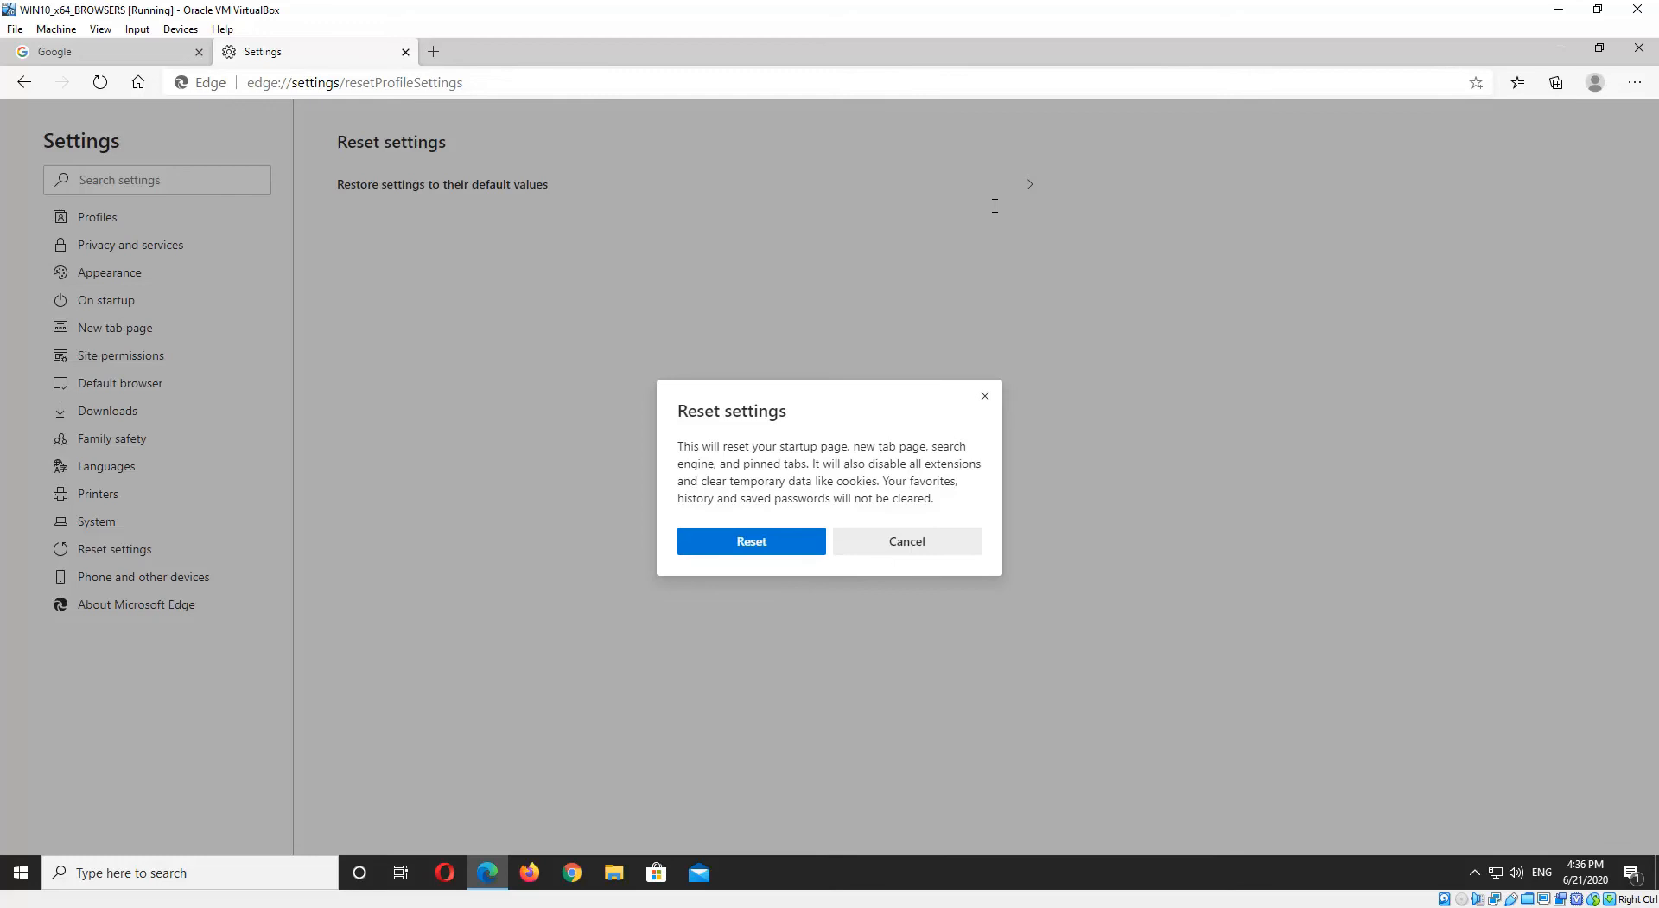
mouse_move(946, 258)
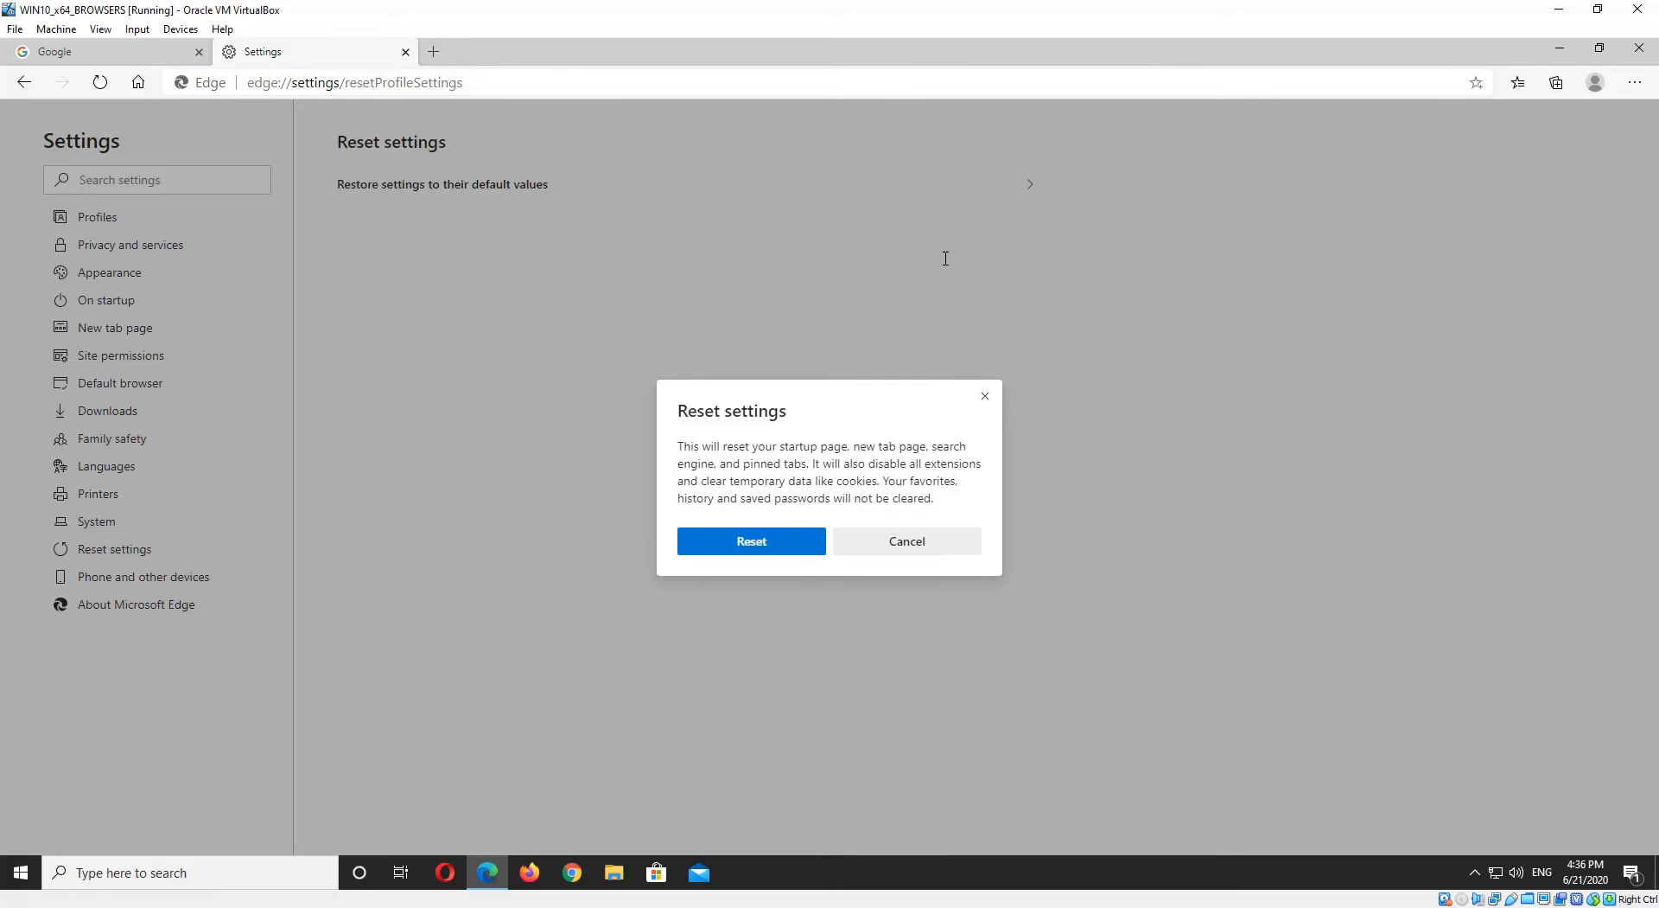
mouse_move(911, 423)
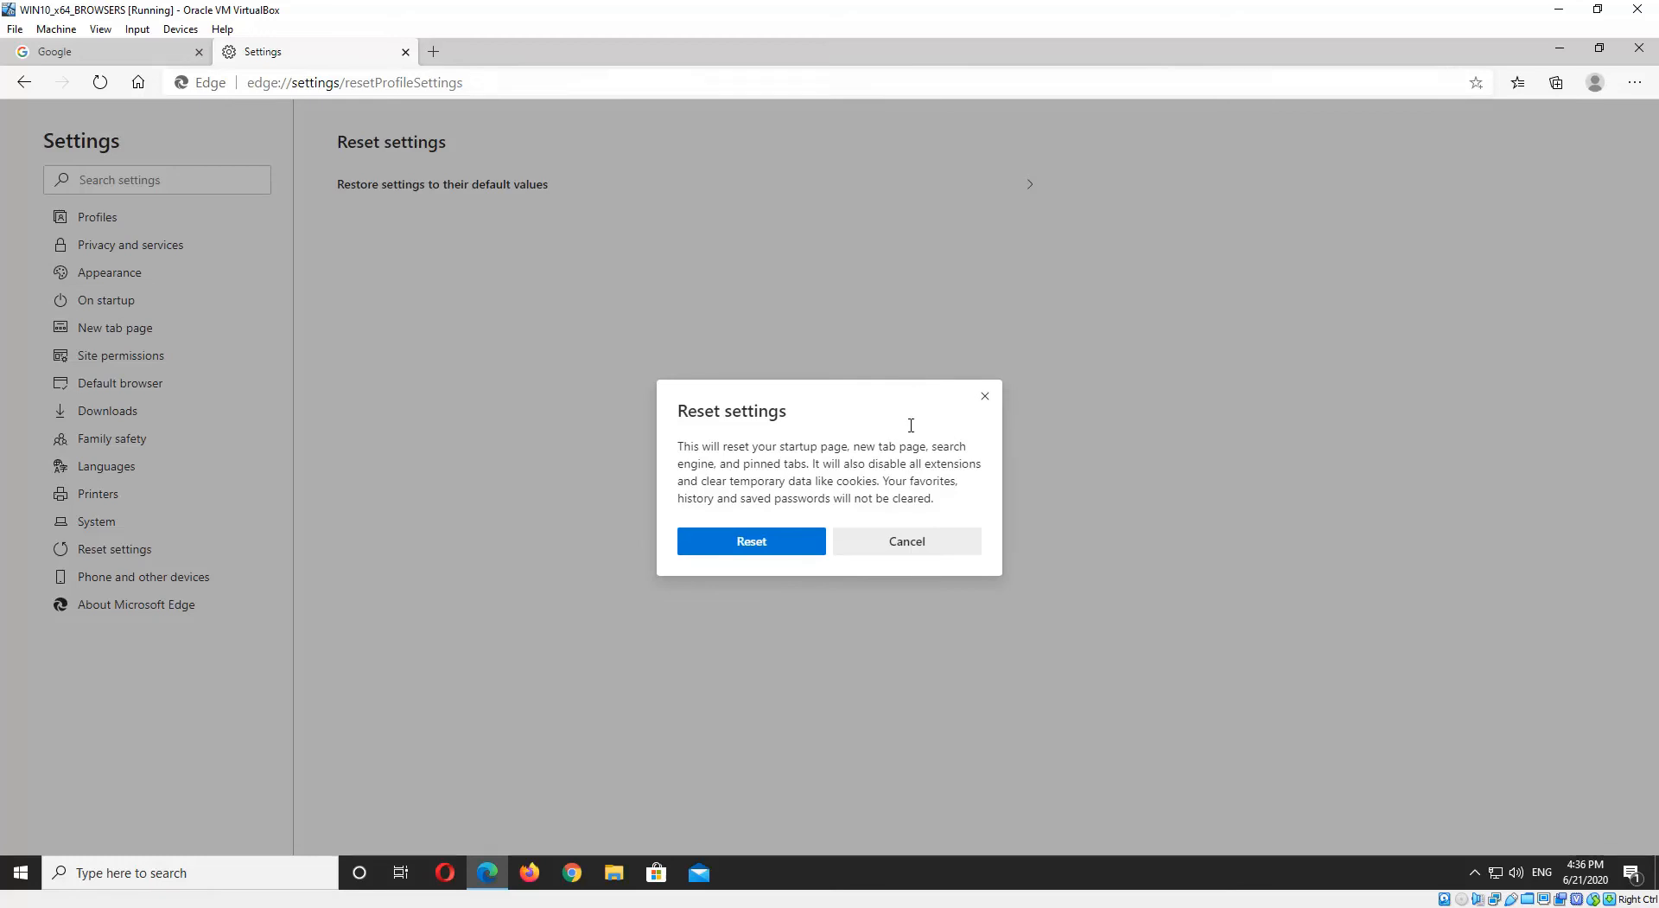
- Highlight the note about favorites, history and passwords, then close the dialog without resetting
drag(913, 481, 850, 498)
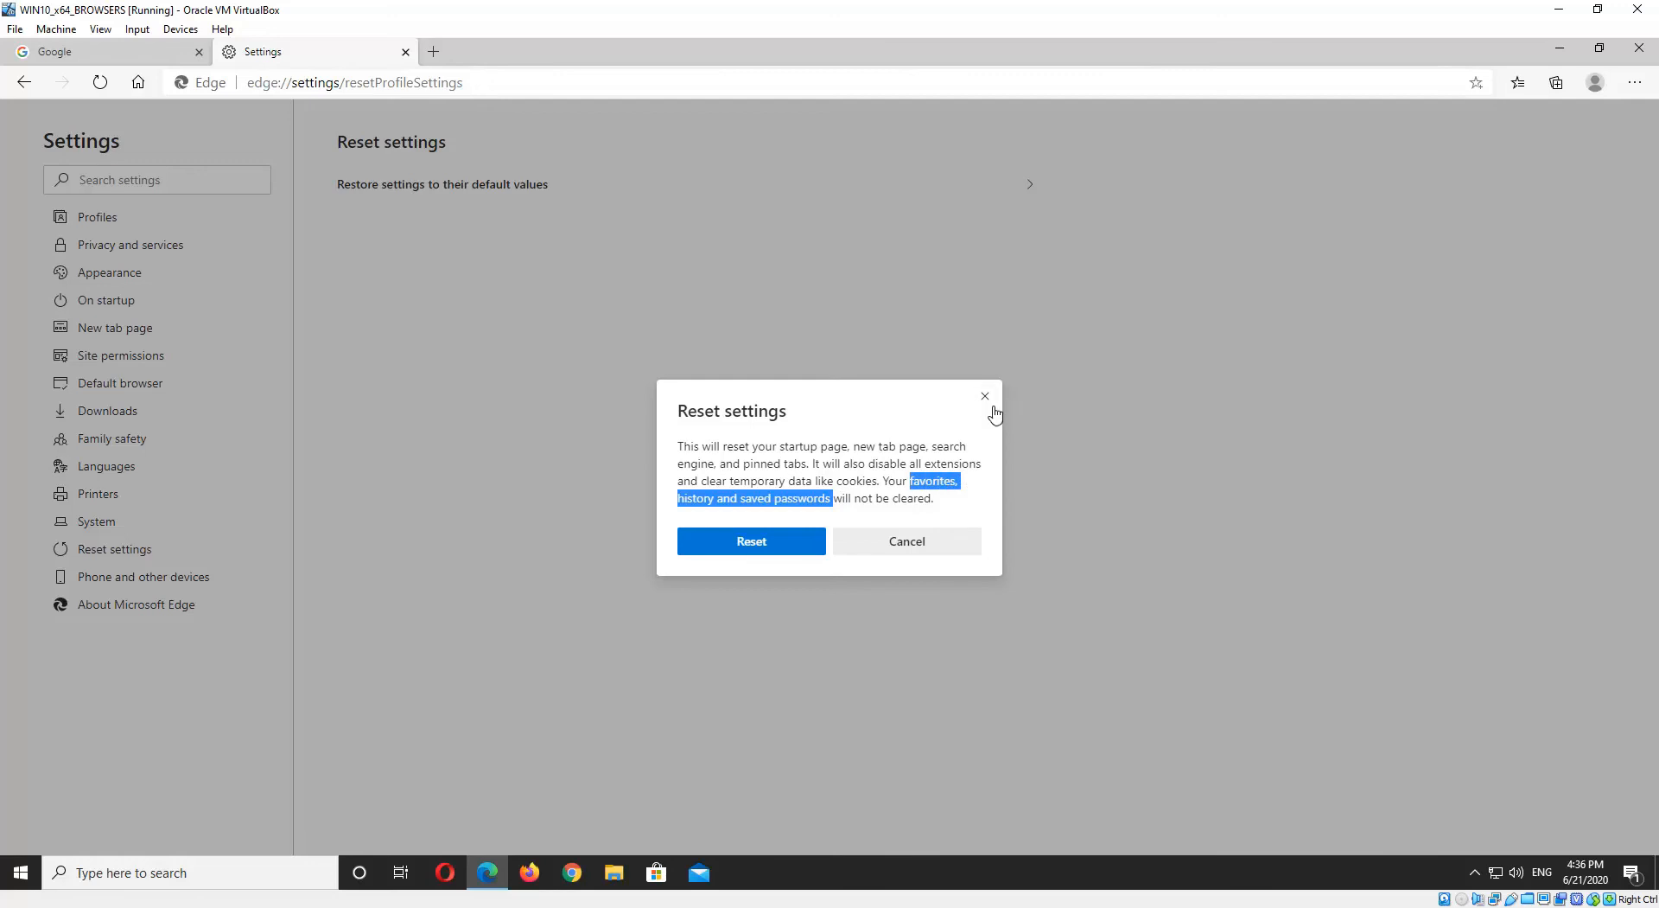
click(983, 395)
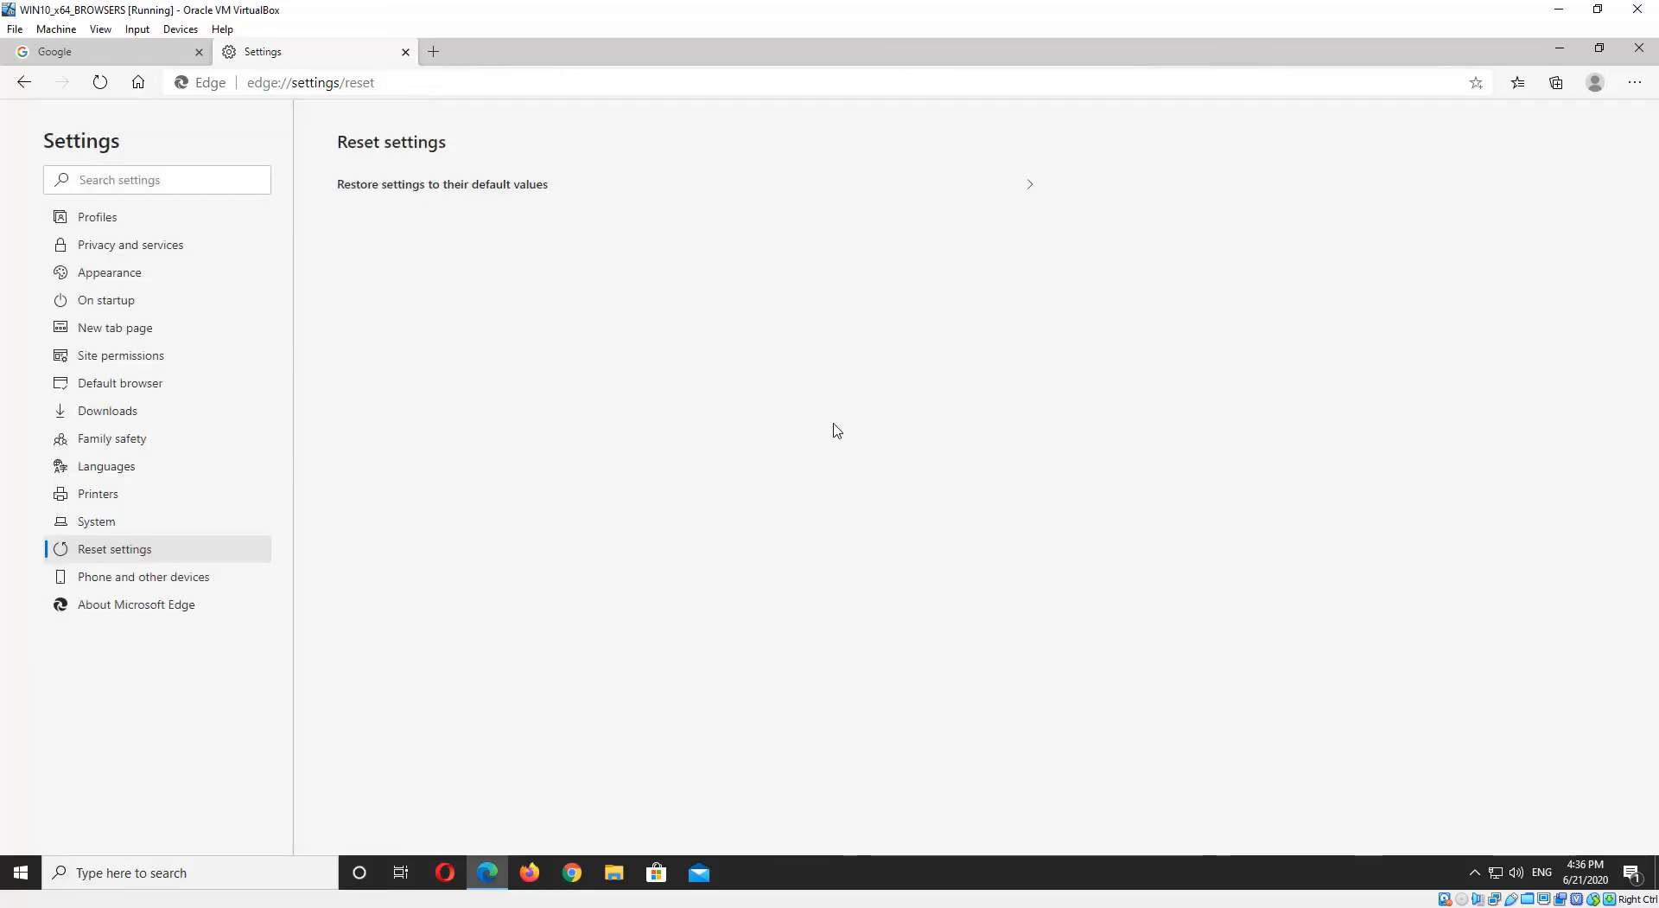
mouse_move(483, 358)
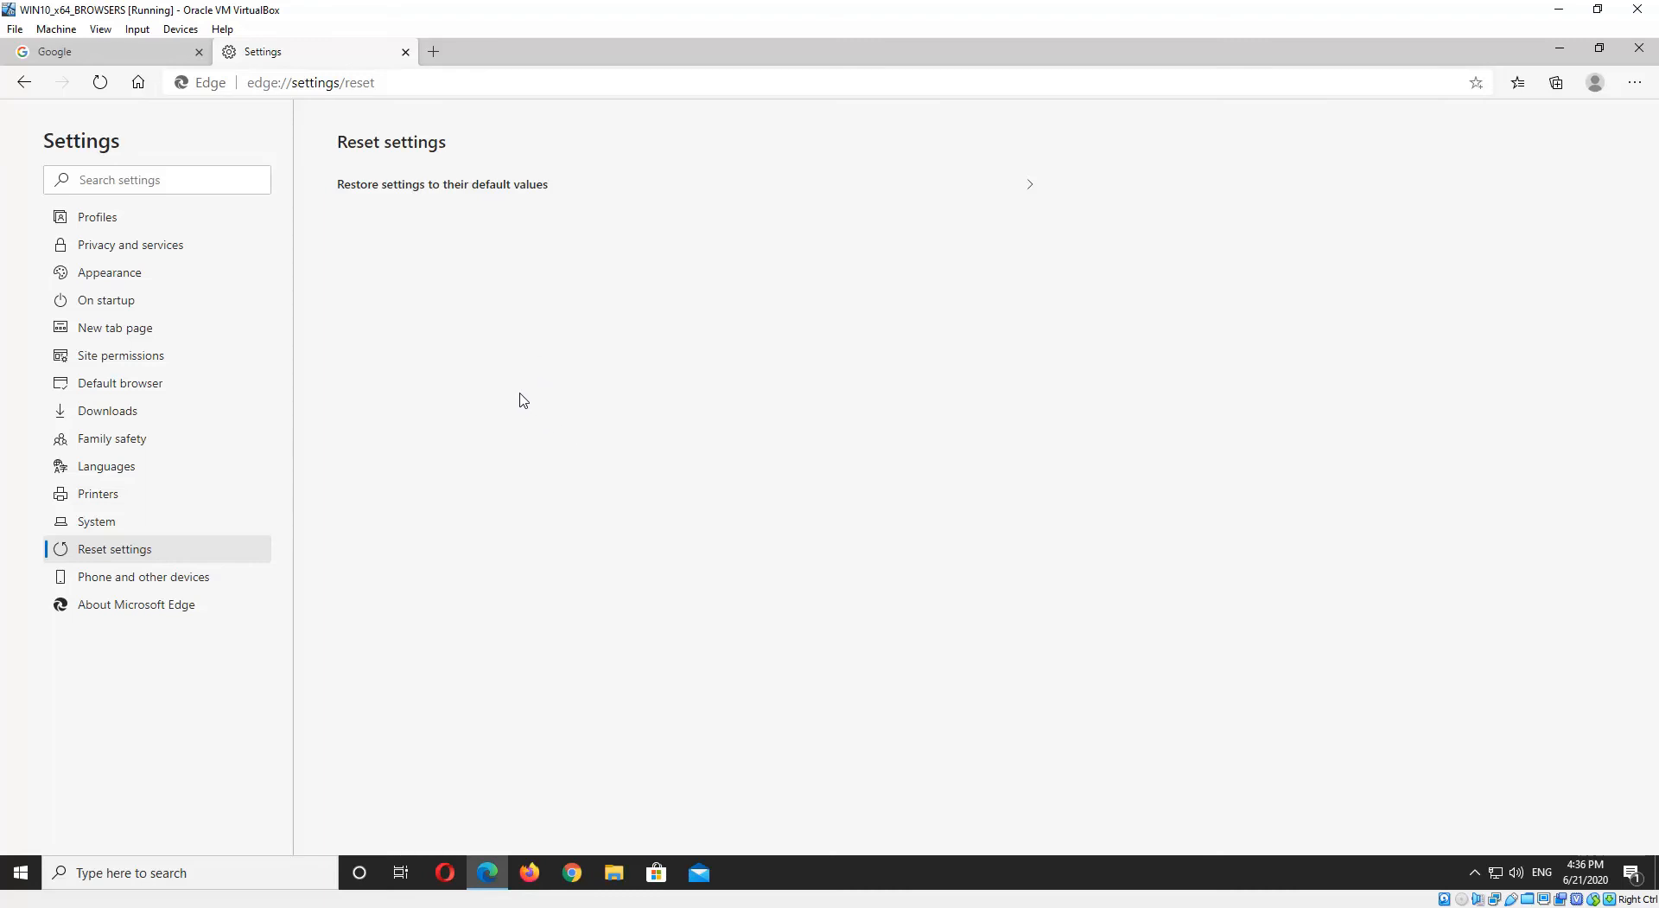
mouse_move(515, 403)
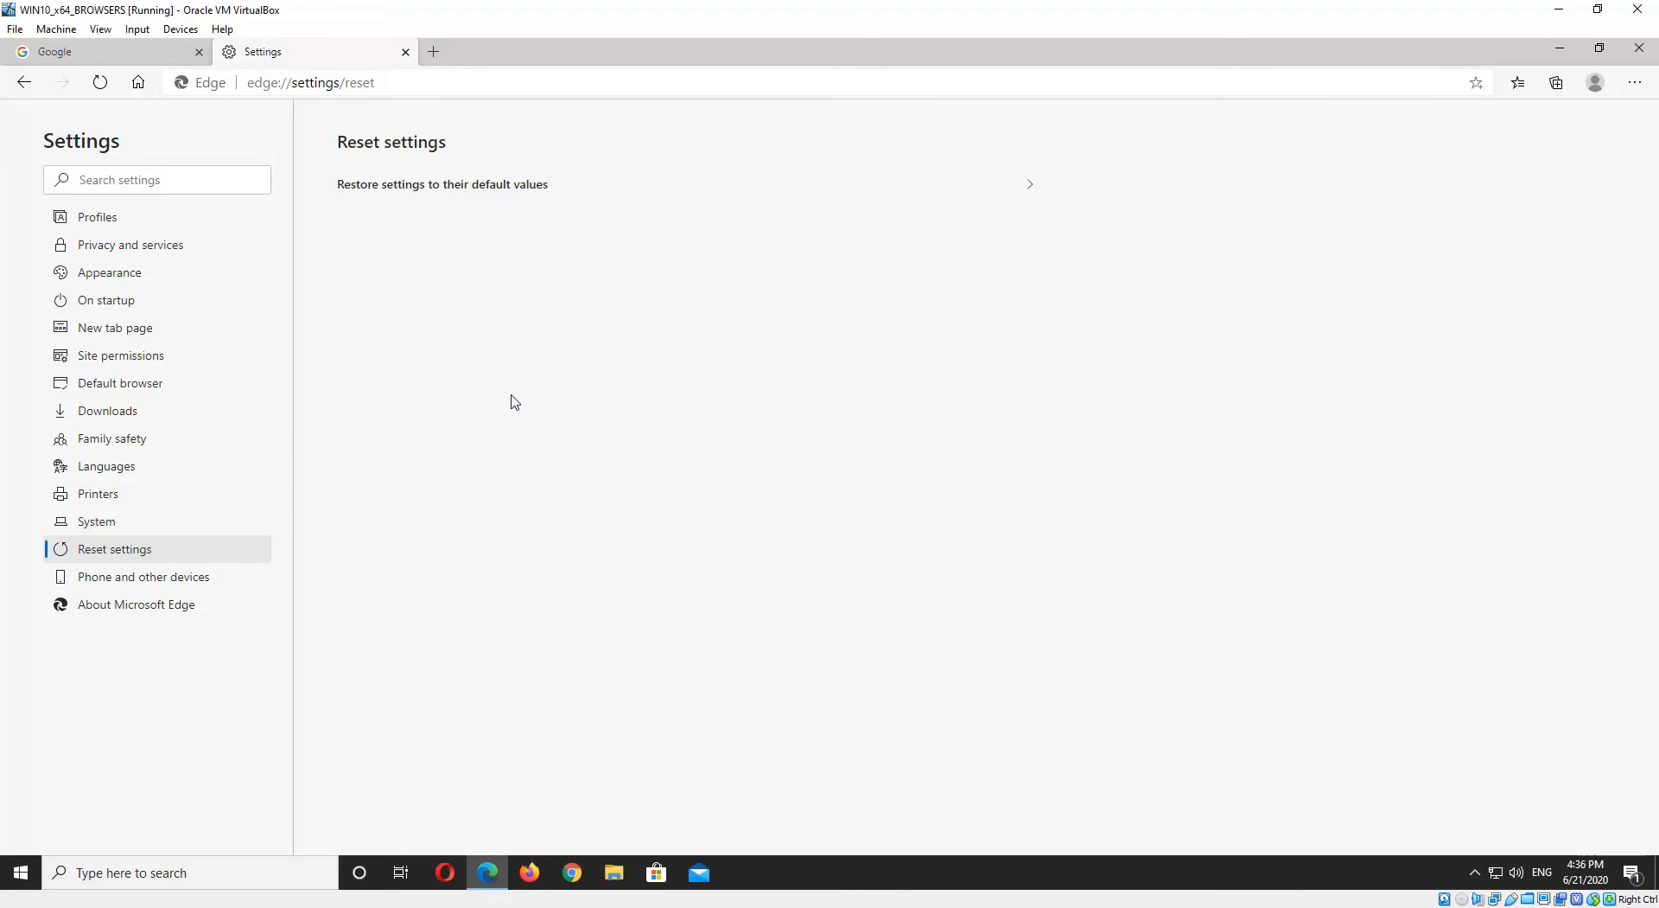
mouse_move(498, 427)
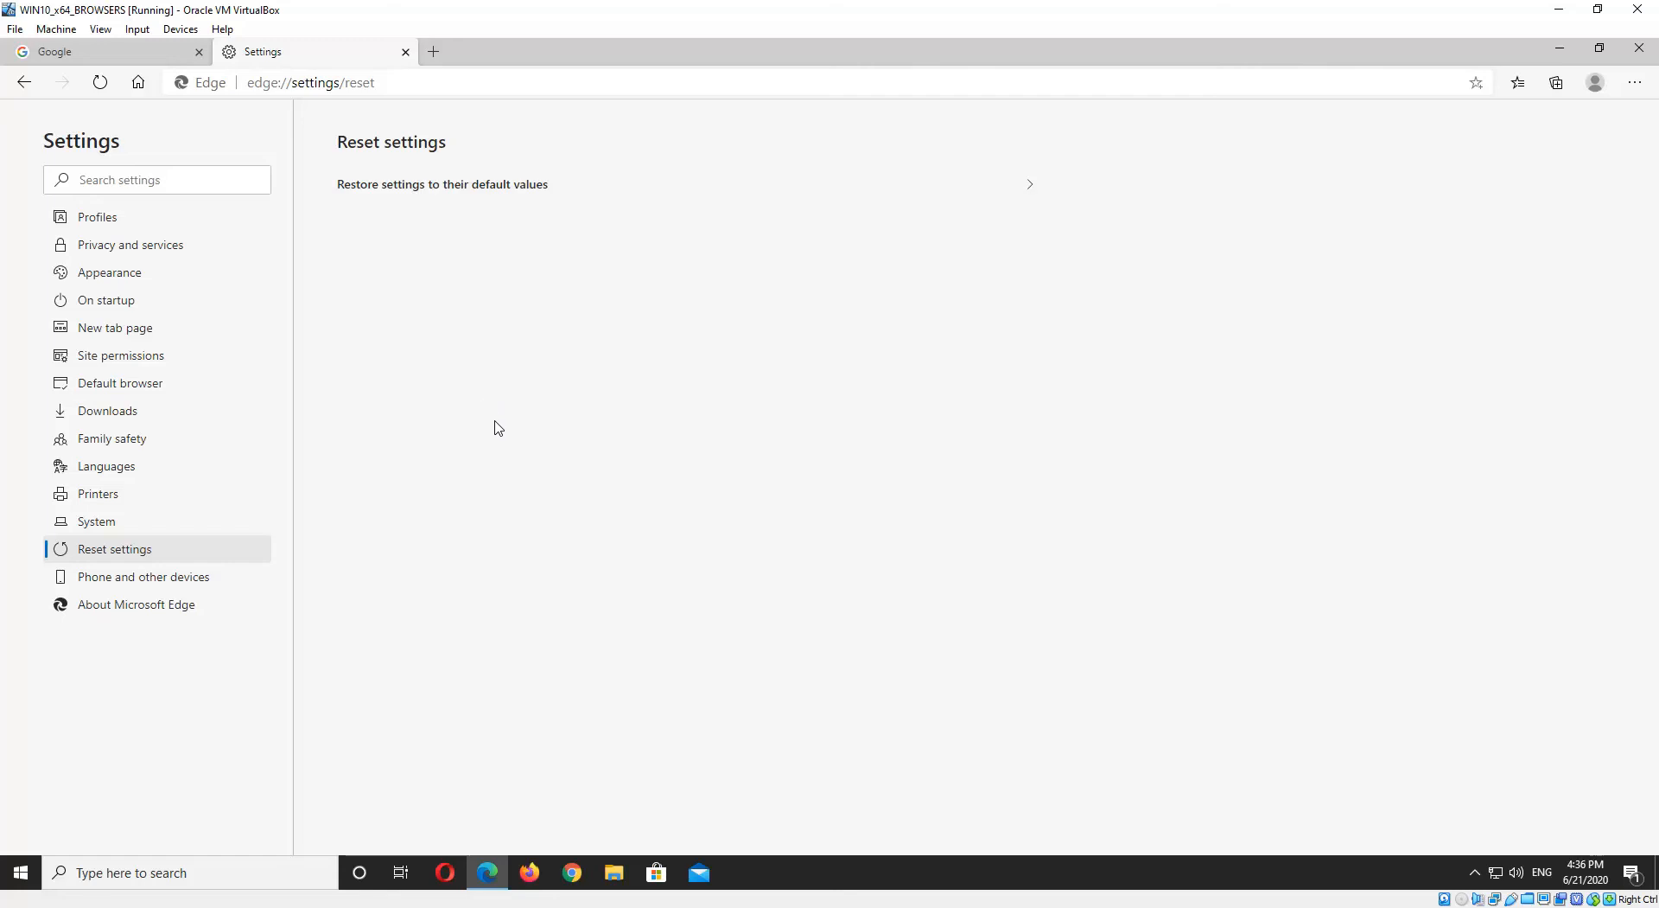
mouse_move(506, 439)
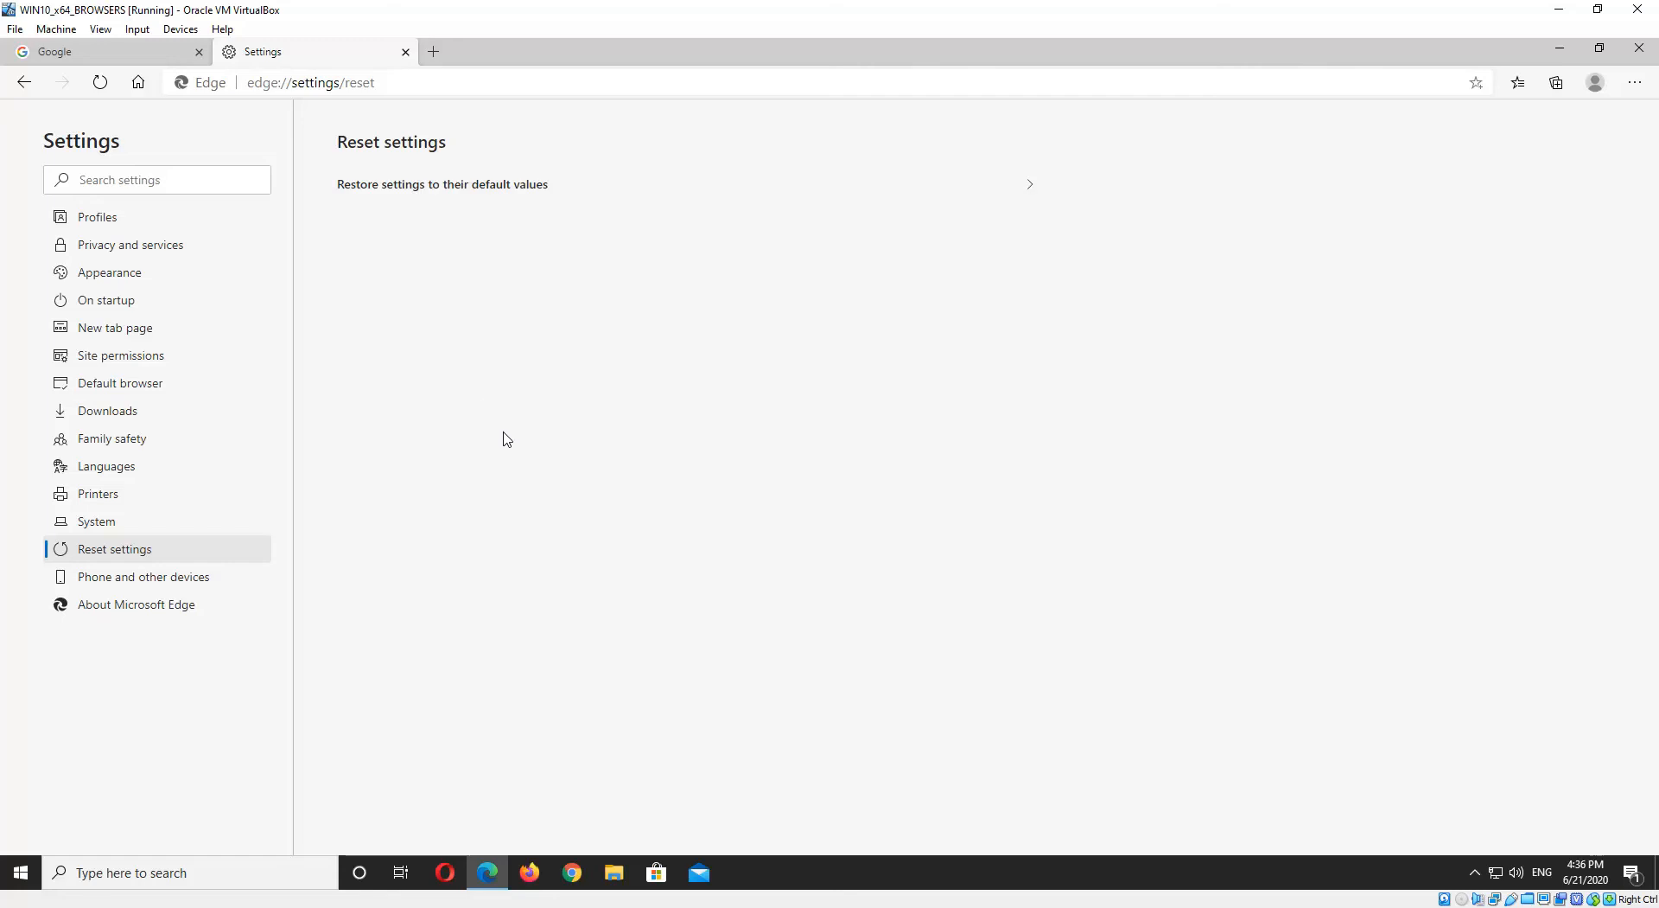
mouse_move(489, 516)
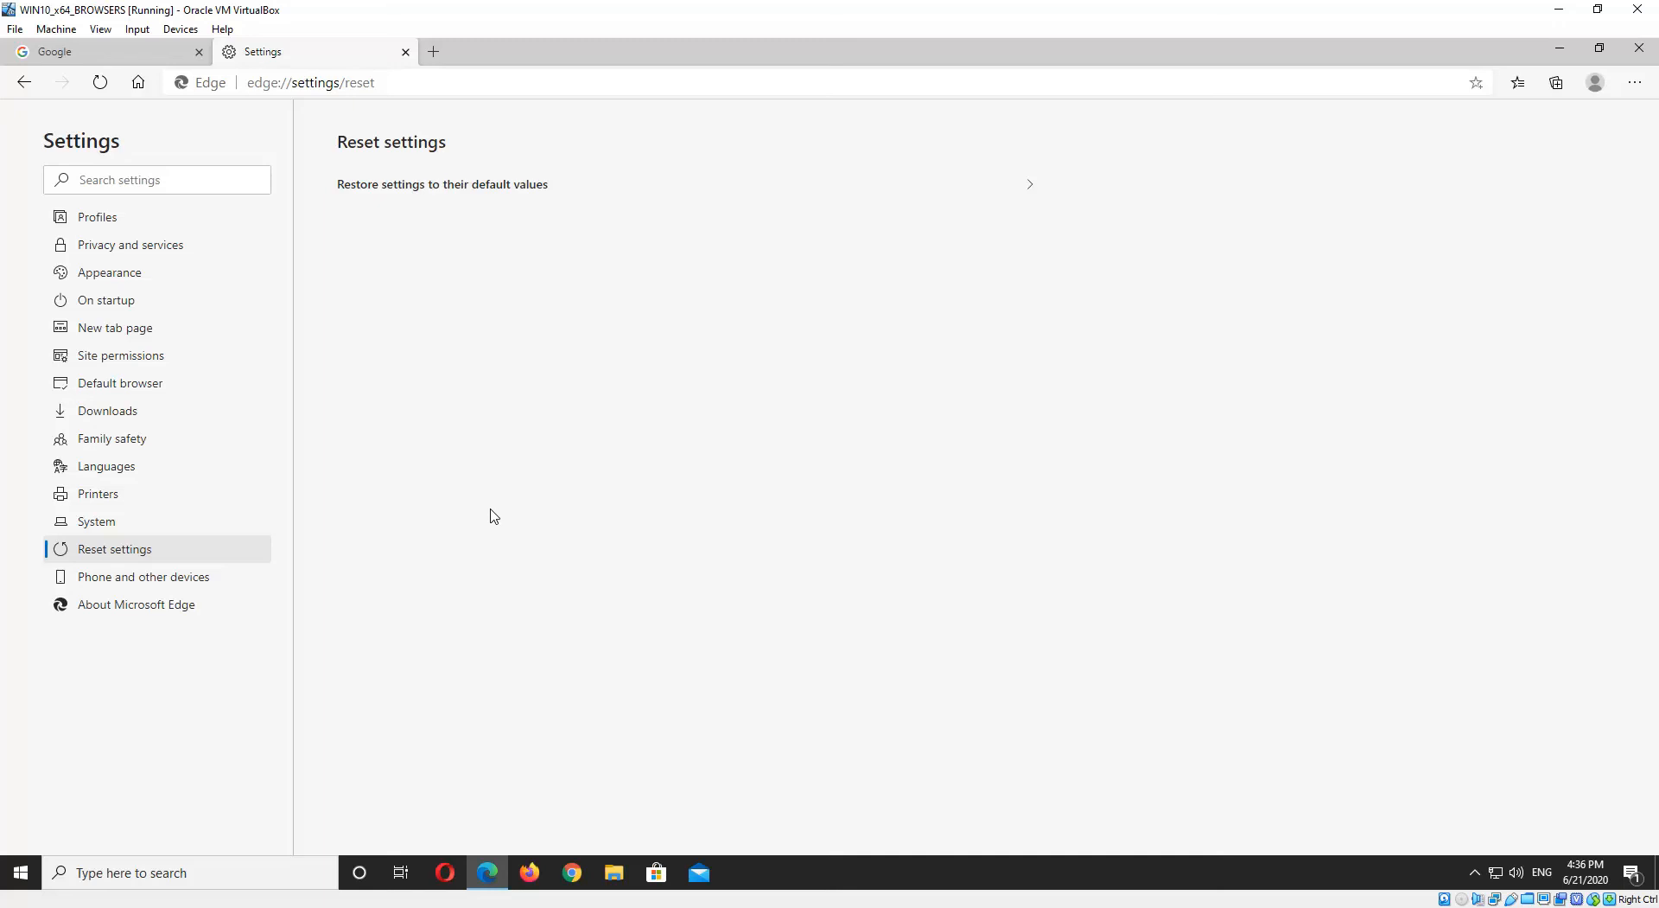
mouse_move(562, 512)
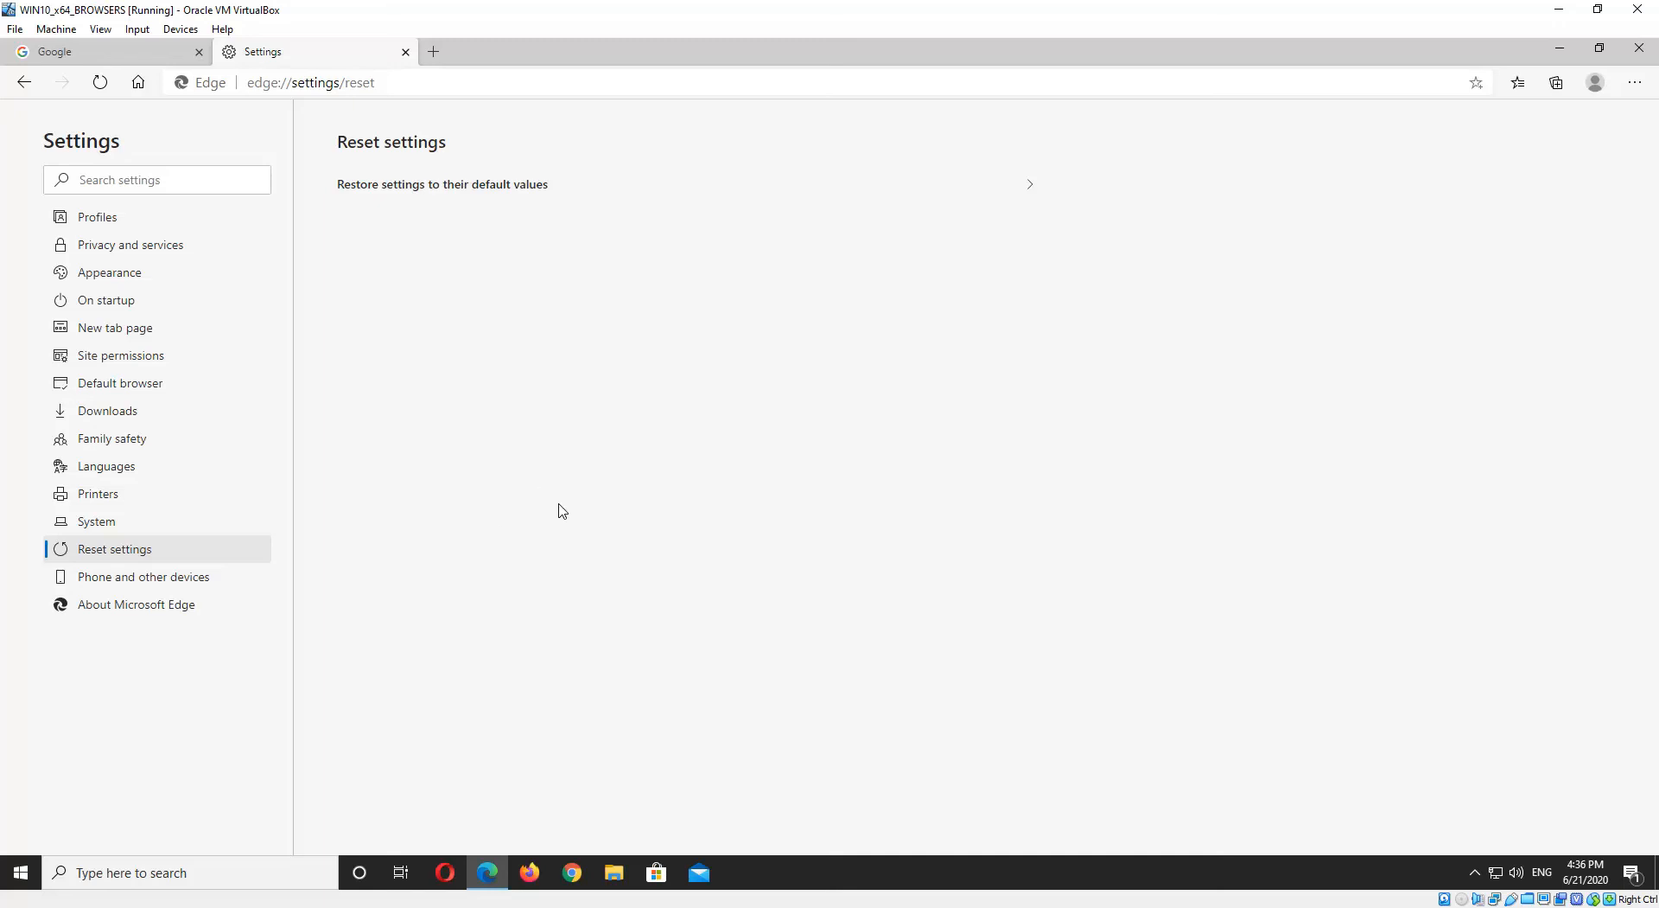
mouse_move(645, 467)
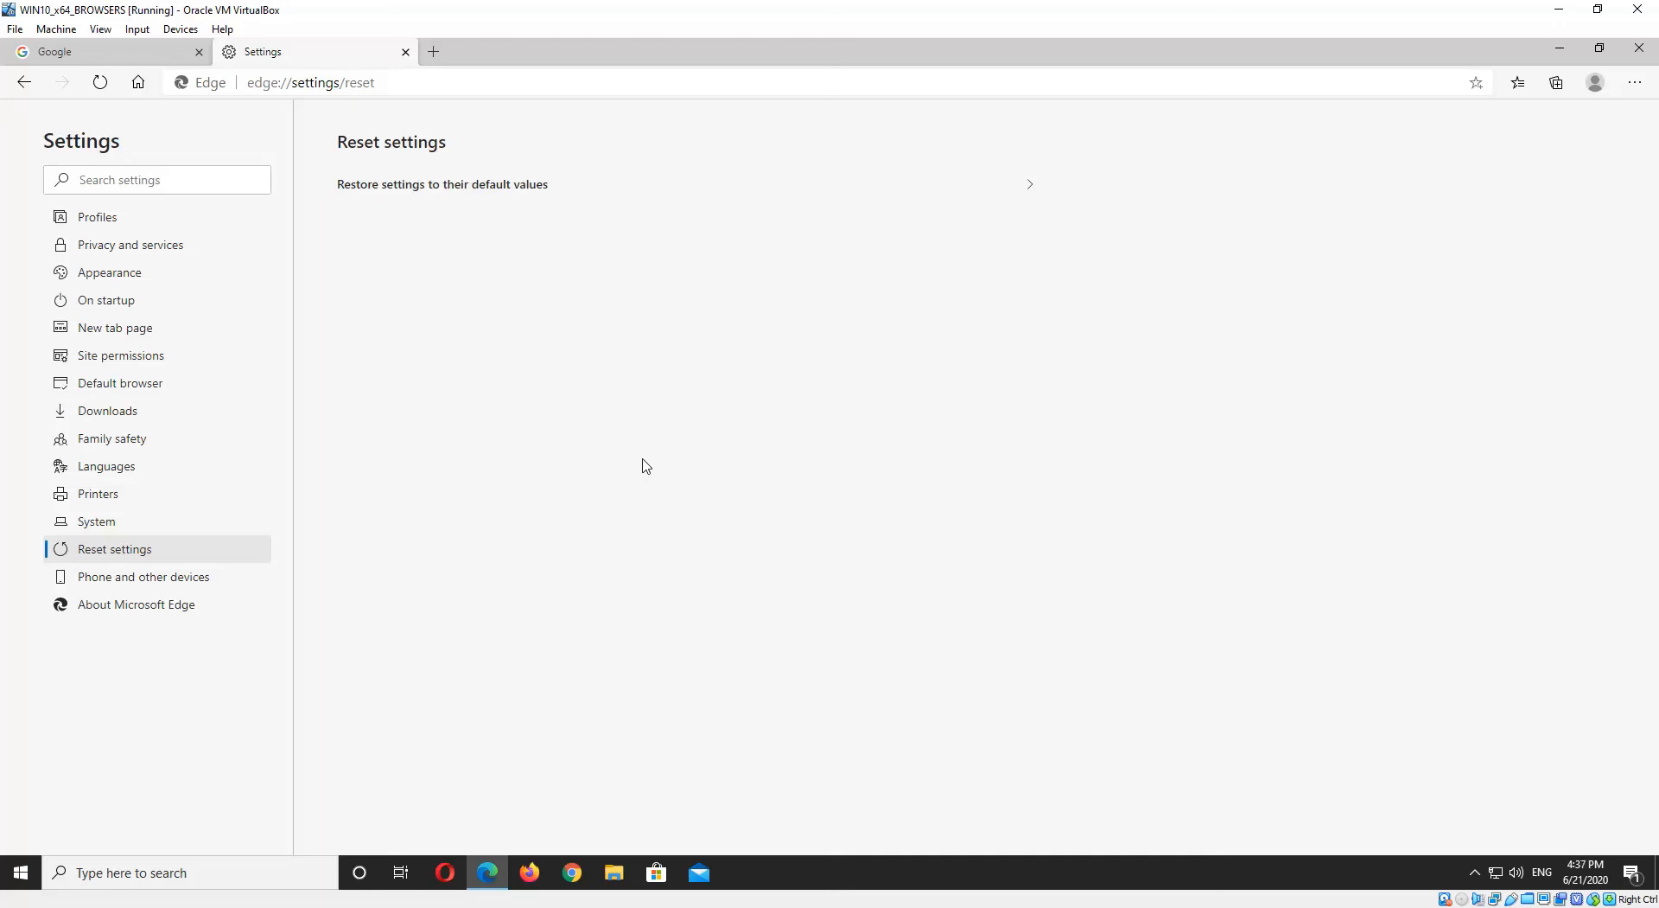
mouse_move(1233, 781)
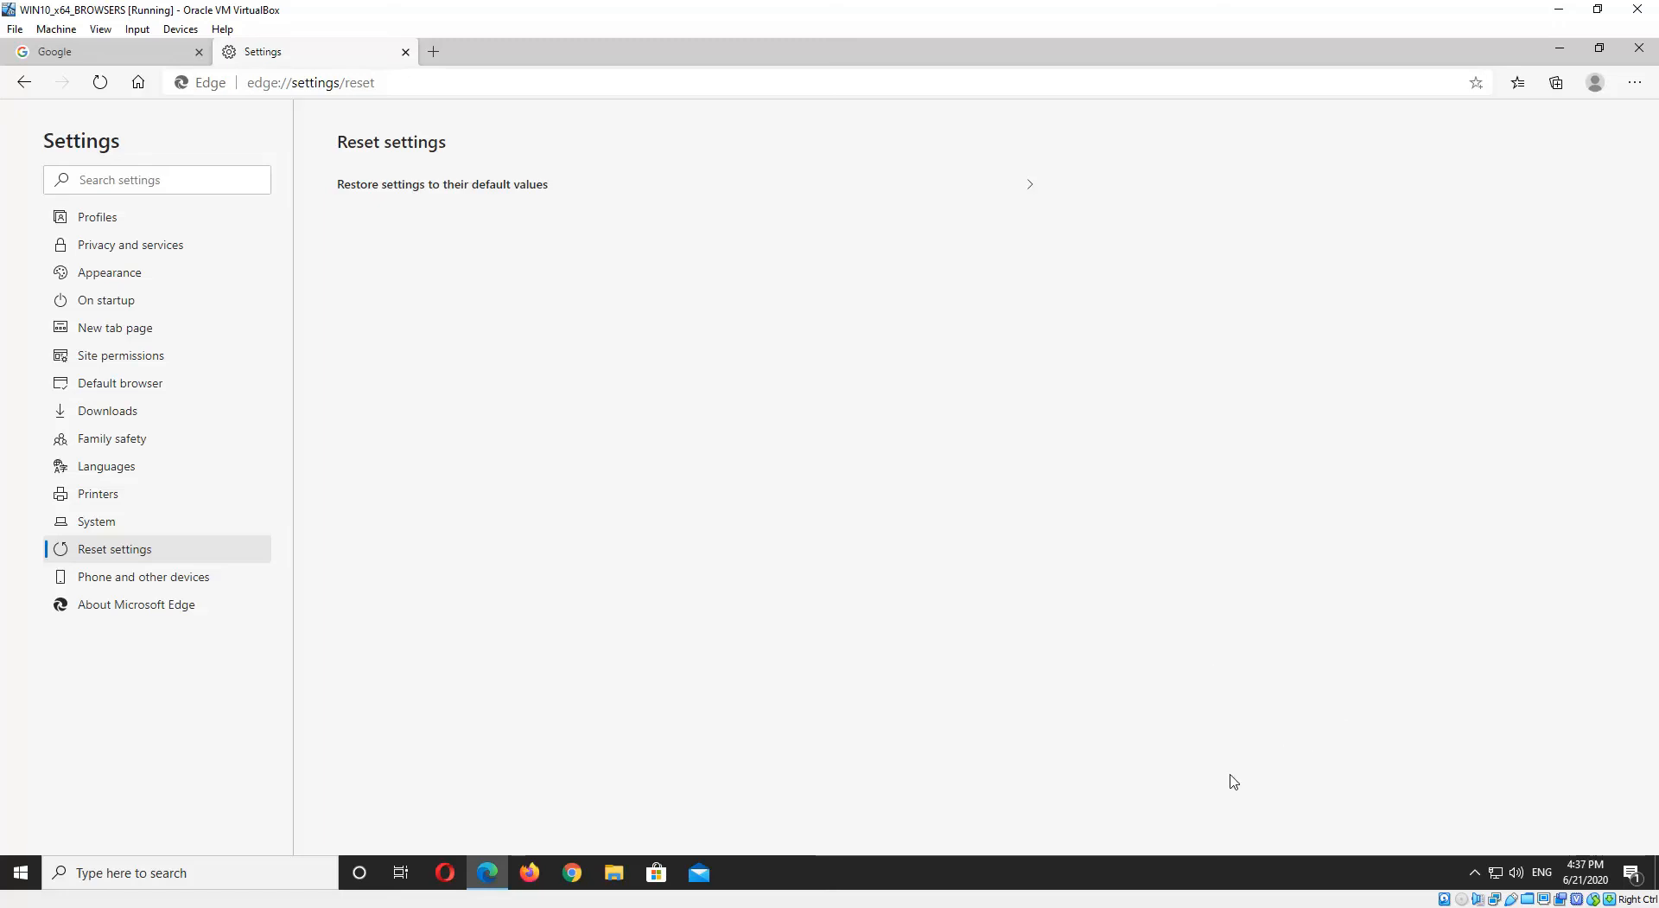